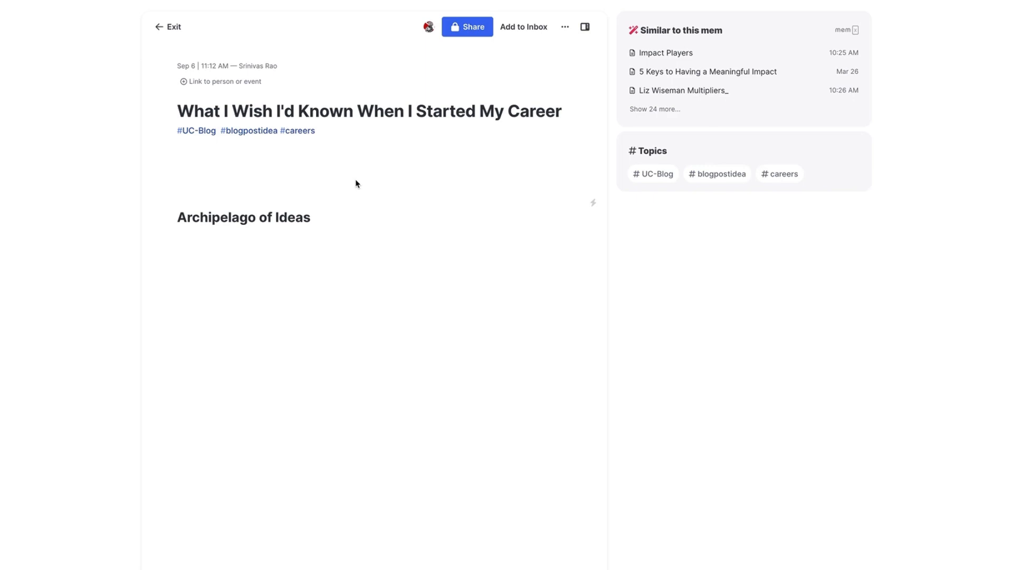
mouse_move(362, 178)
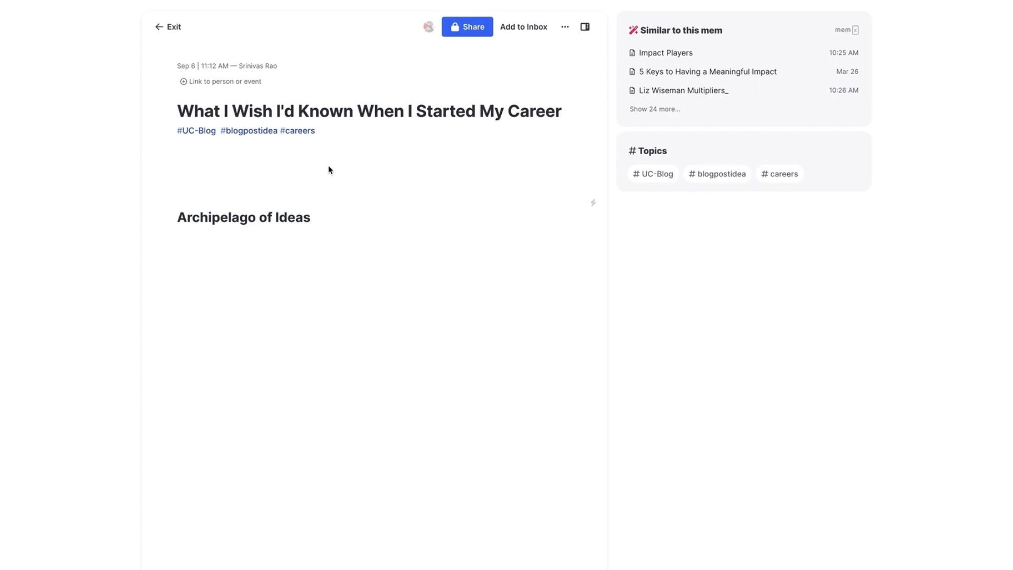
mouse_move(361, 194)
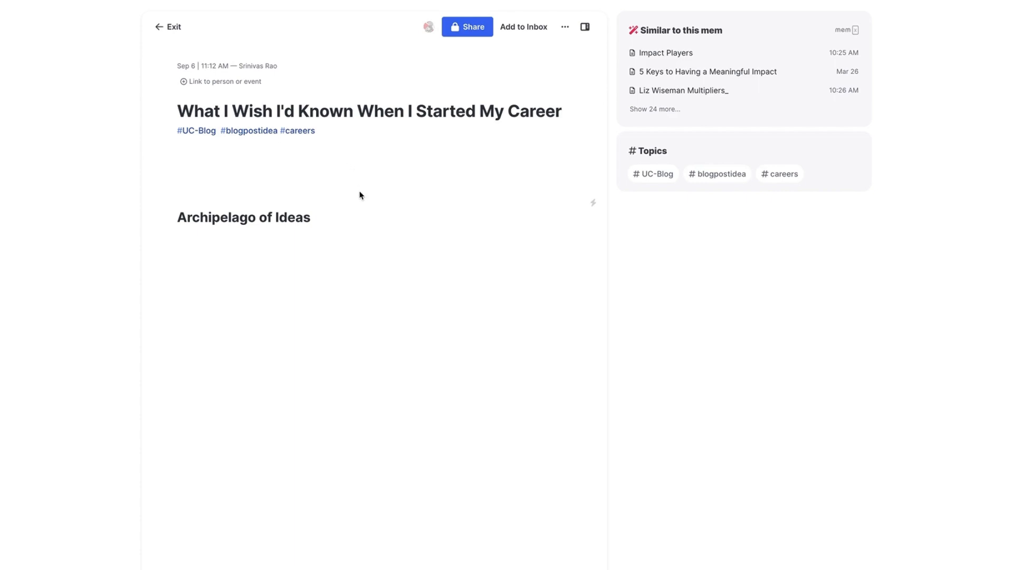
mouse_move(365, 207)
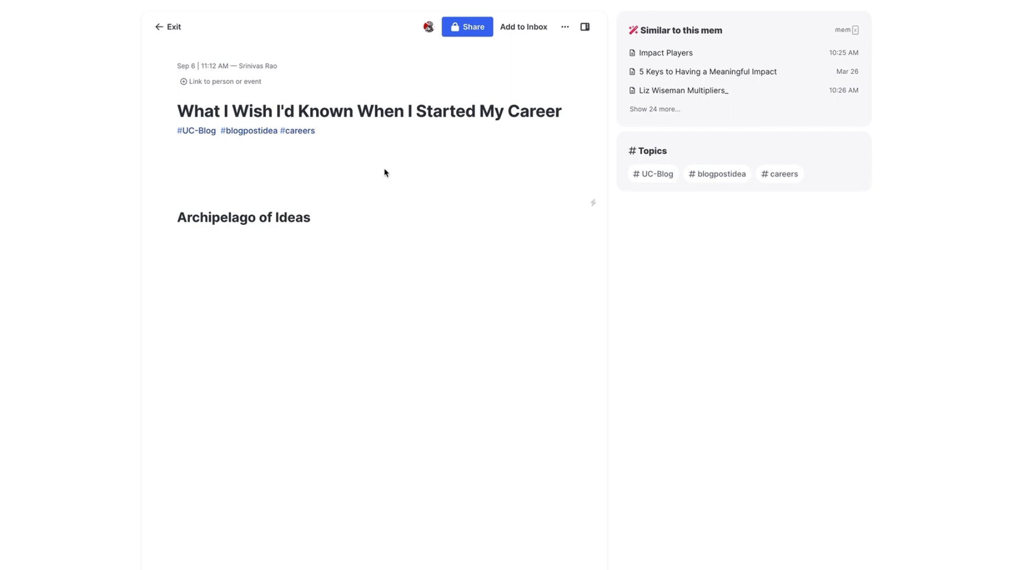
mouse_move(418, 203)
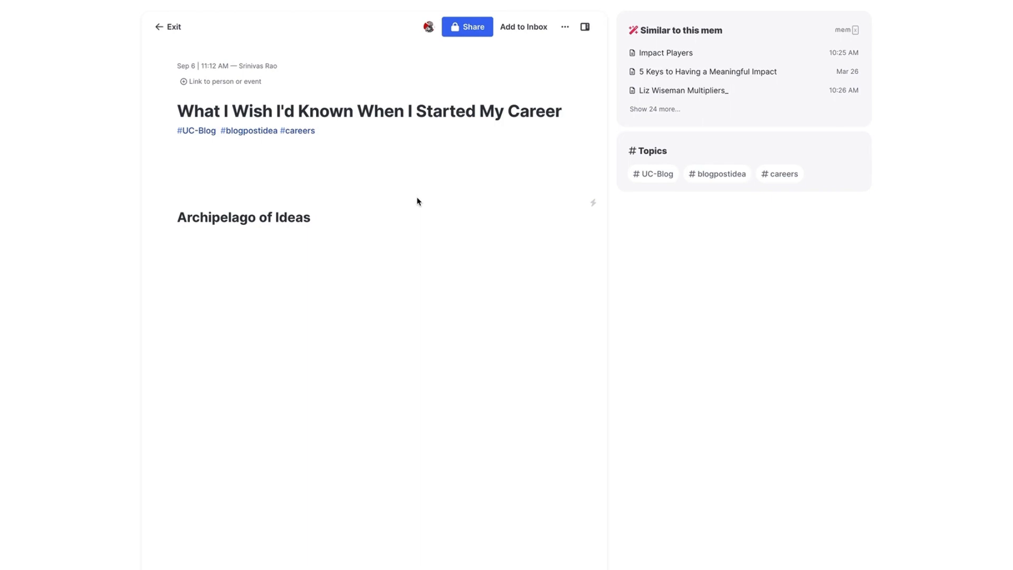
mouse_move(418, 191)
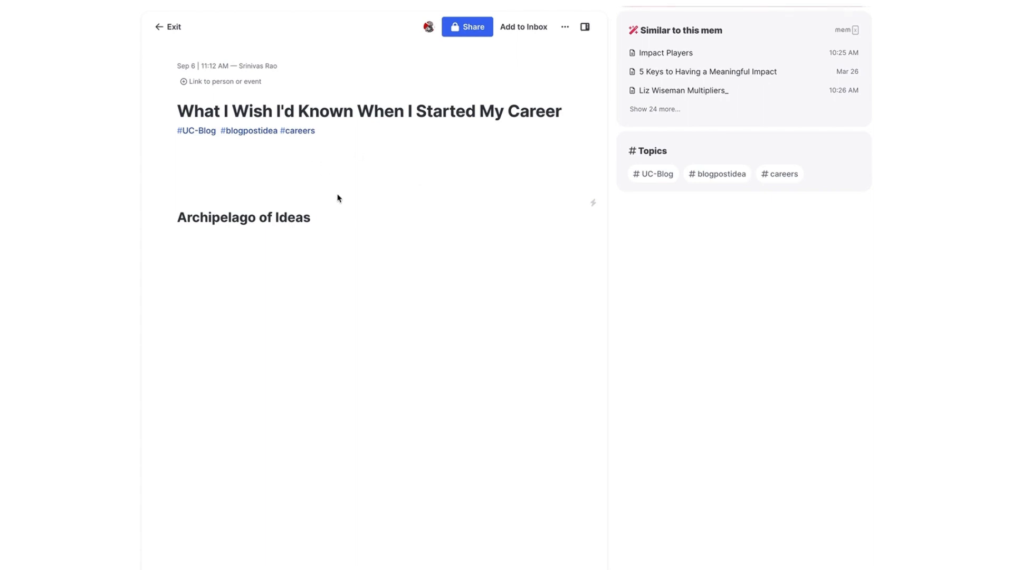
mouse_move(253, 179)
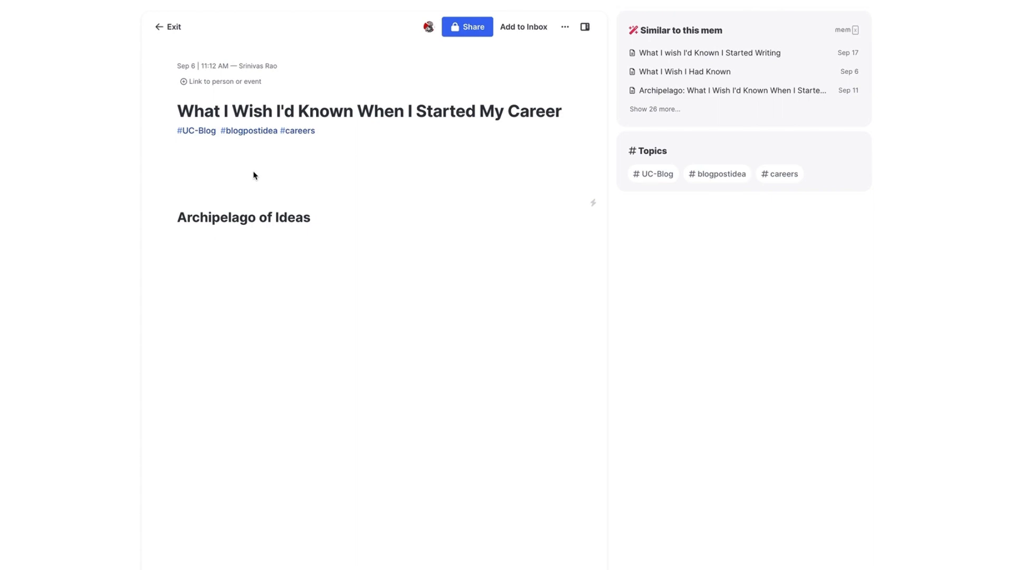
mouse_move(365, 203)
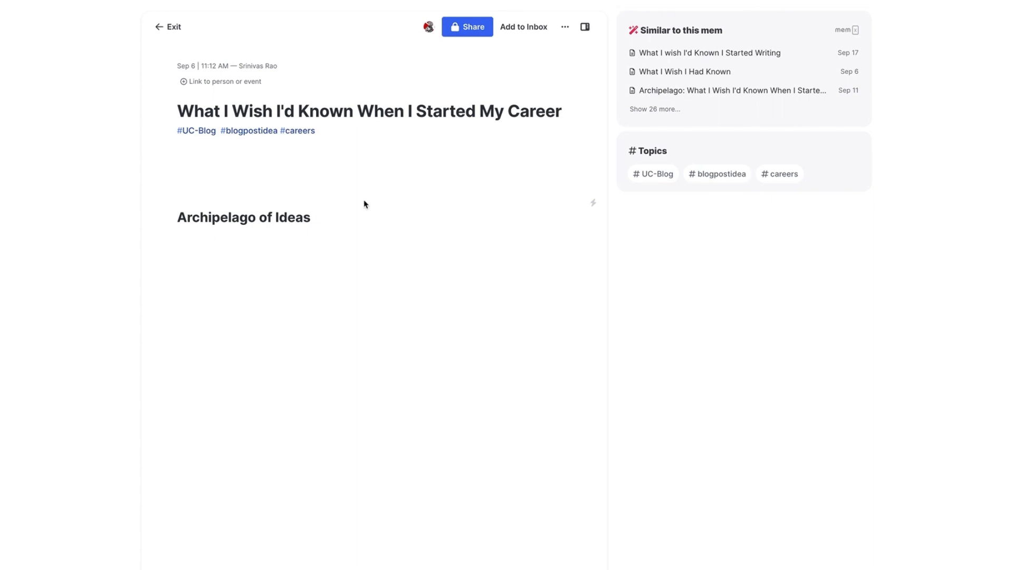
mouse_move(629, 131)
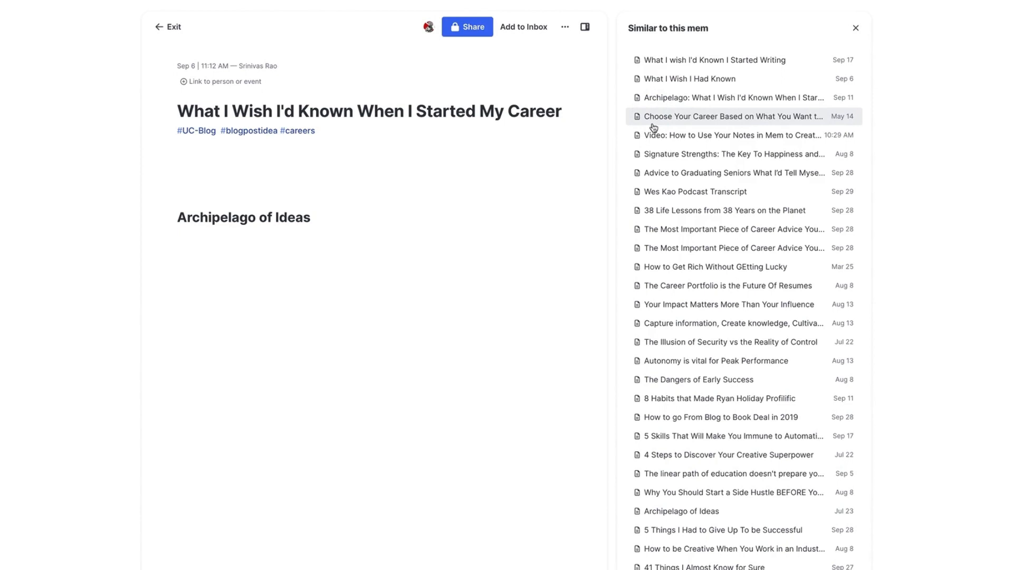
mouse_move(500, 194)
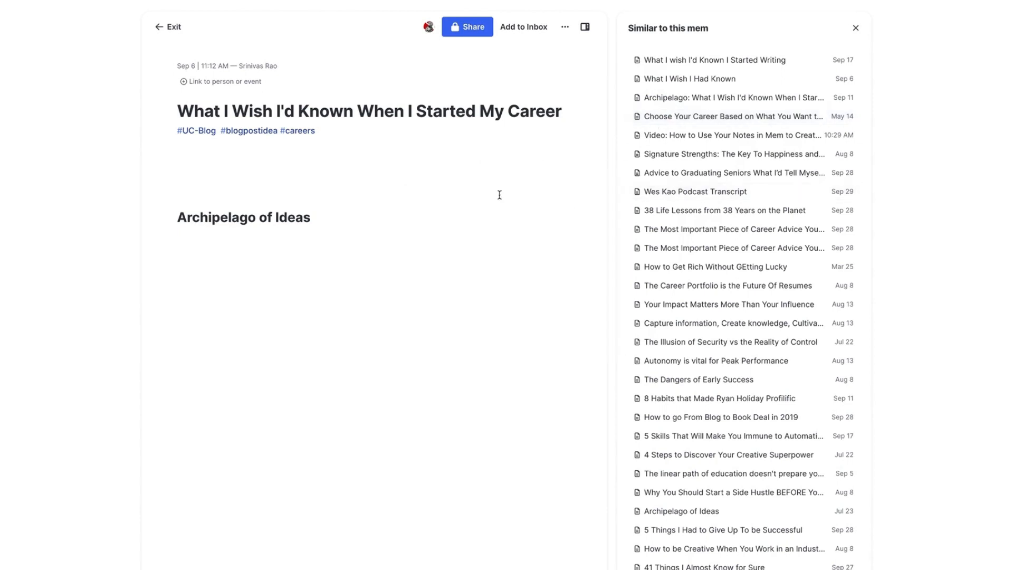
mouse_move(498, 208)
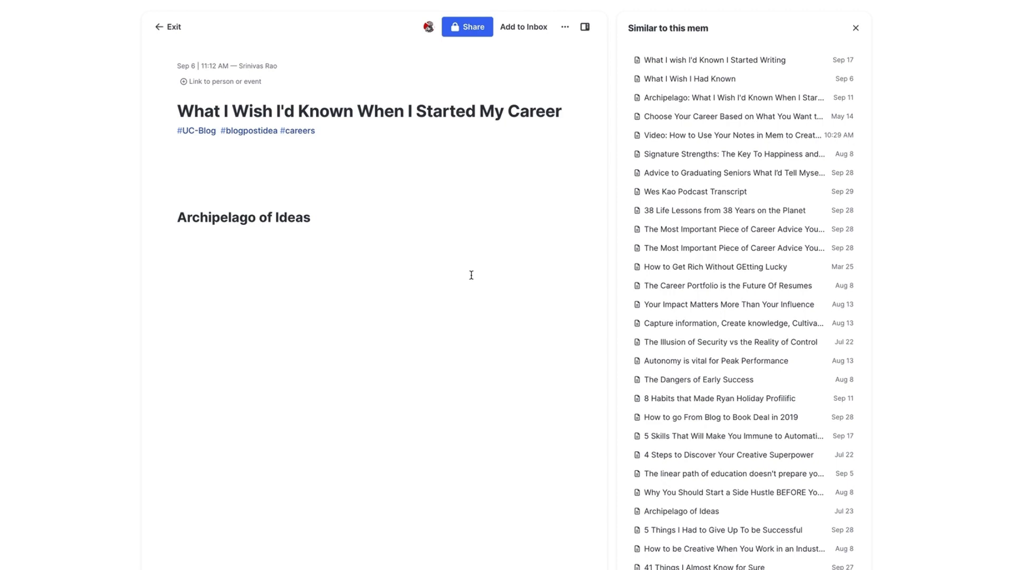
mouse_move(589, 226)
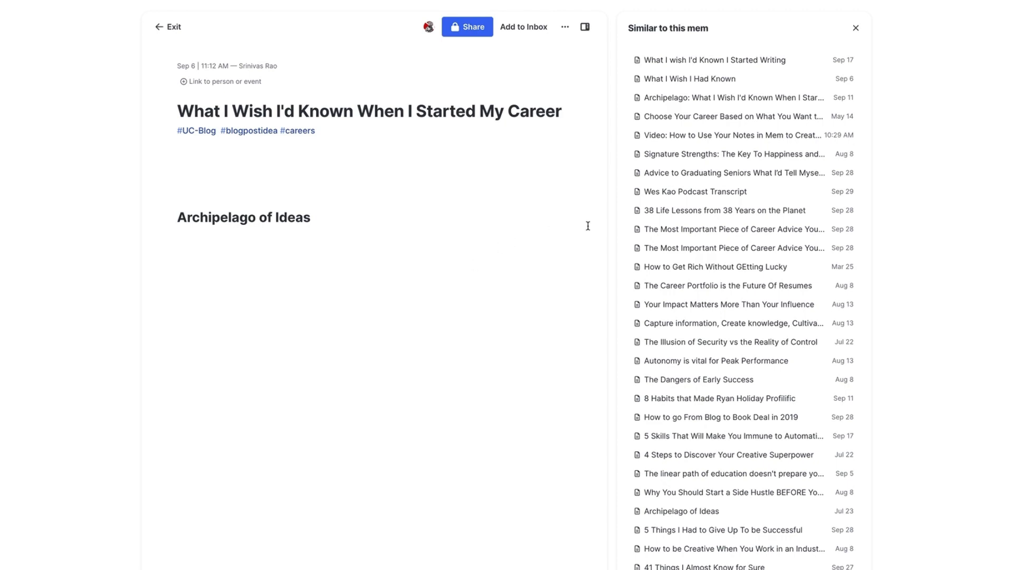
mouse_move(685, 78)
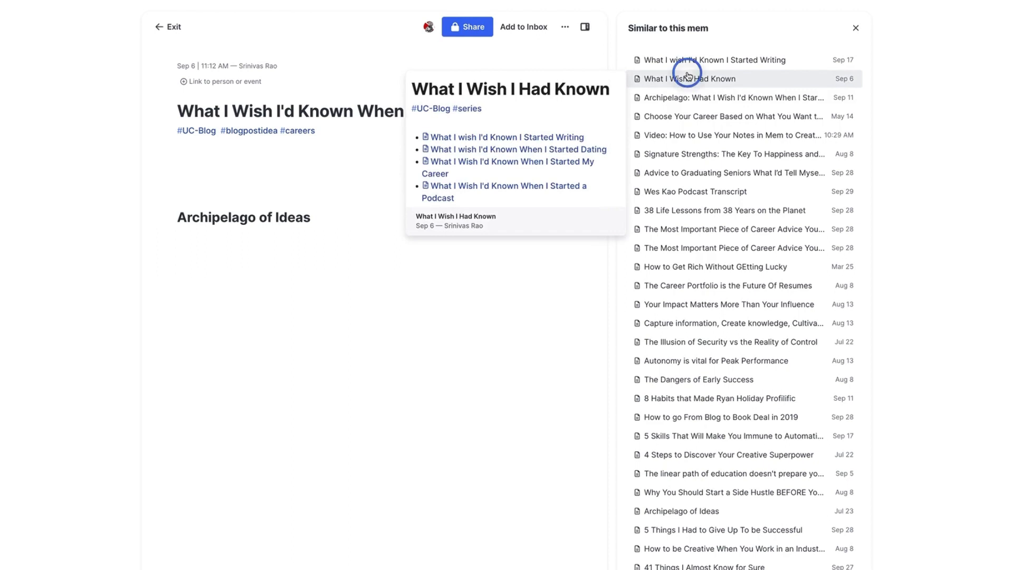
Insert links to the Liz Wiseman Multipliers and Impact Players transcript mems under Archipelago of Ideas.
left_click(688, 78)
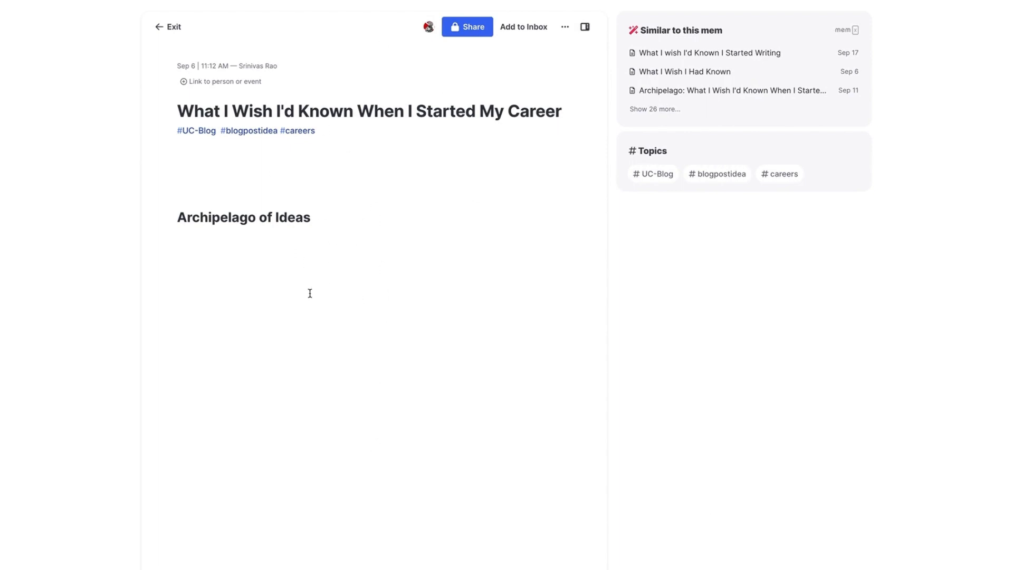
mouse_move(411, 324)
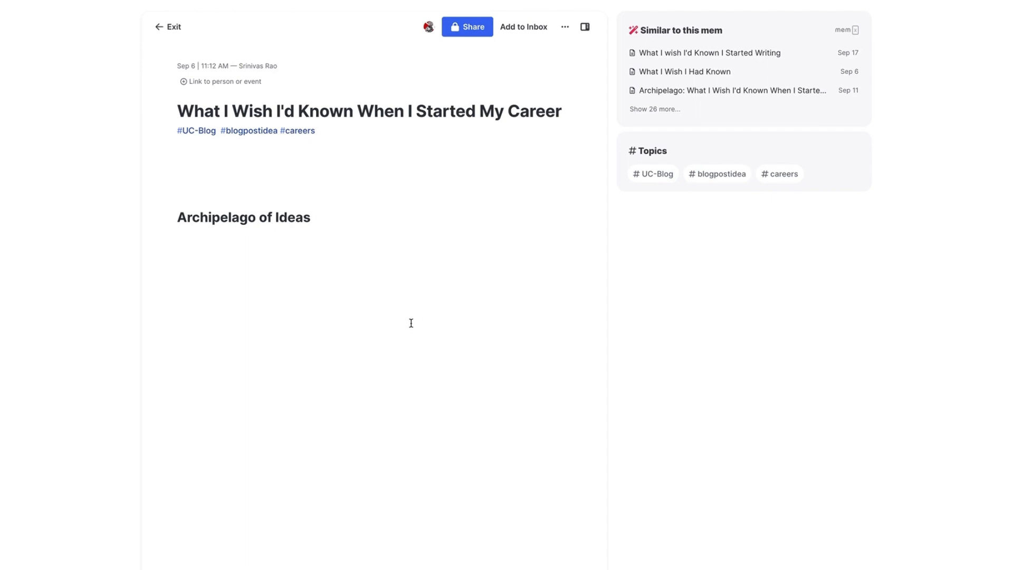
mouse_move(293, 223)
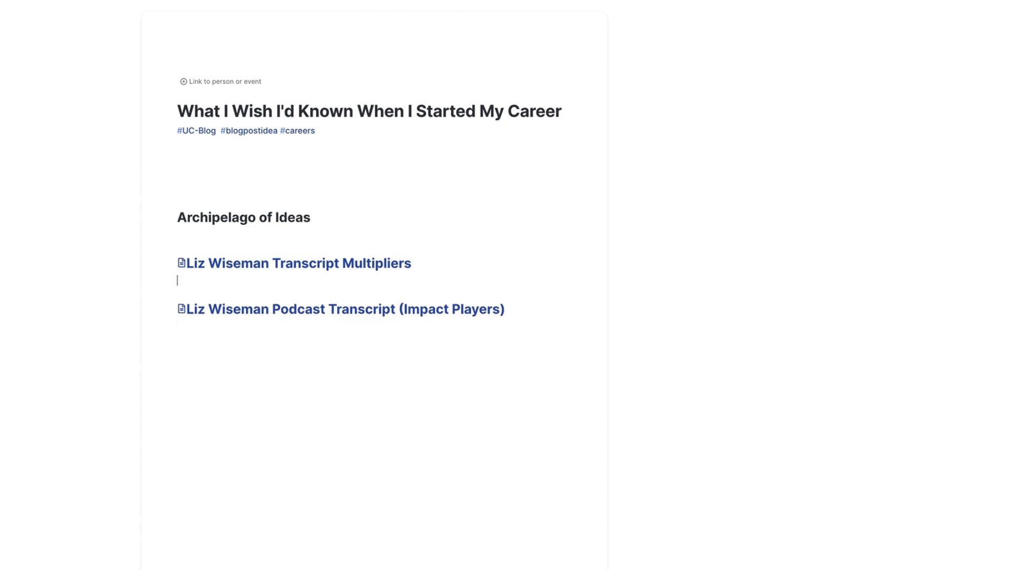
mouse_move(250, 243)
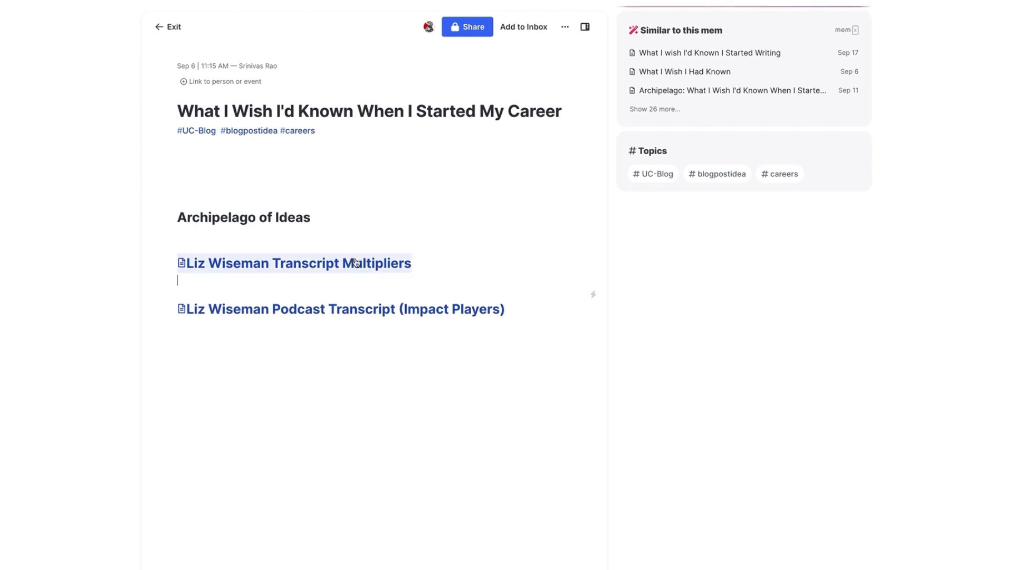
Add the bolded advice about choosing a boss from the Multipliers transcript under its link.
left_click(297, 263)
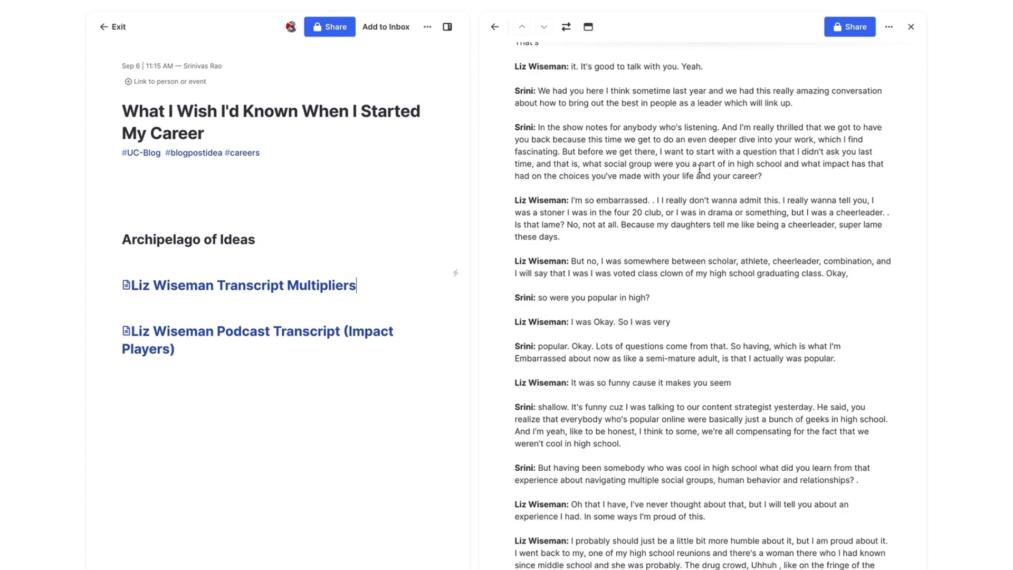
scroll("down", 3)
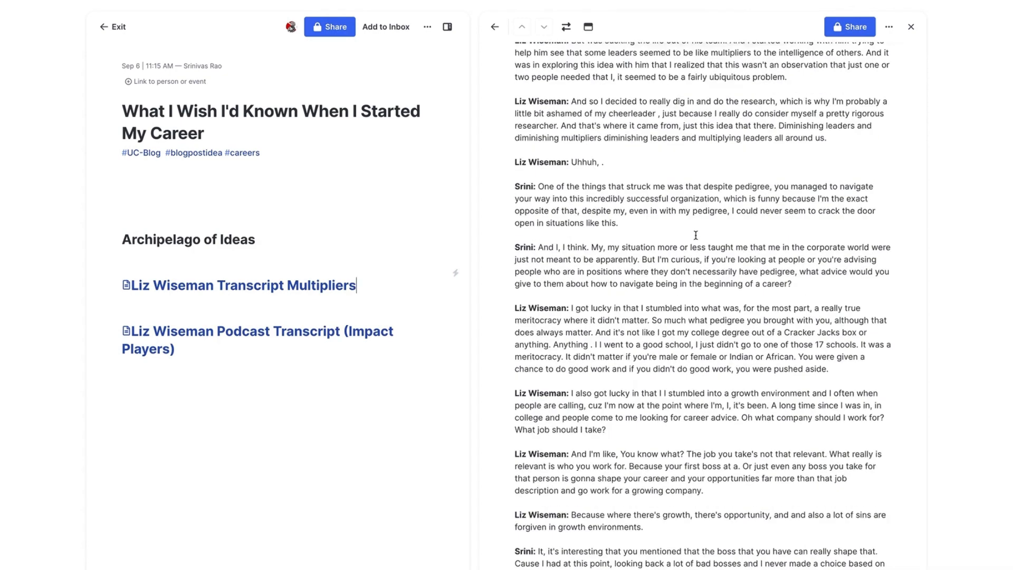
scroll("down", 3)
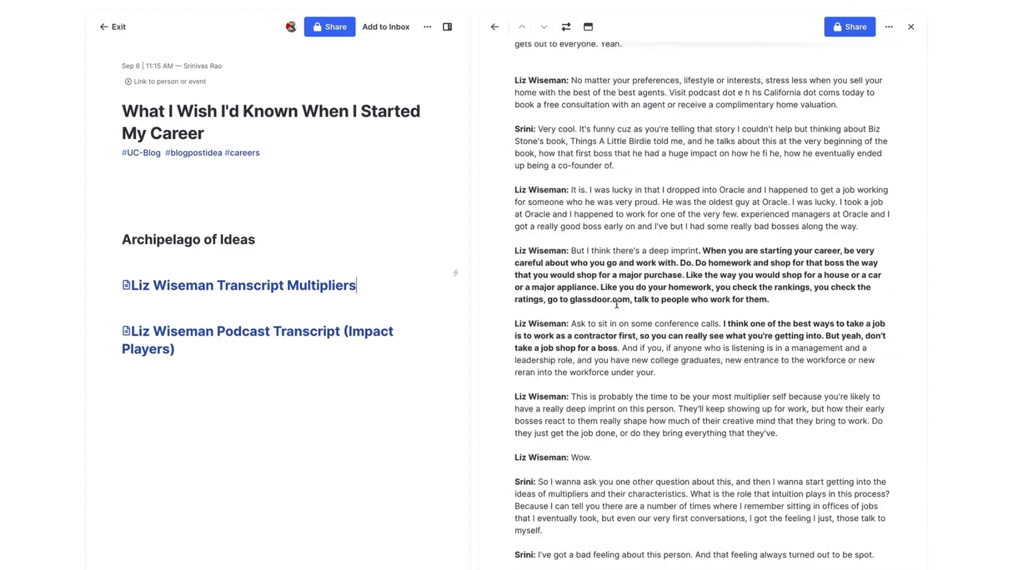
scroll("down", 3)
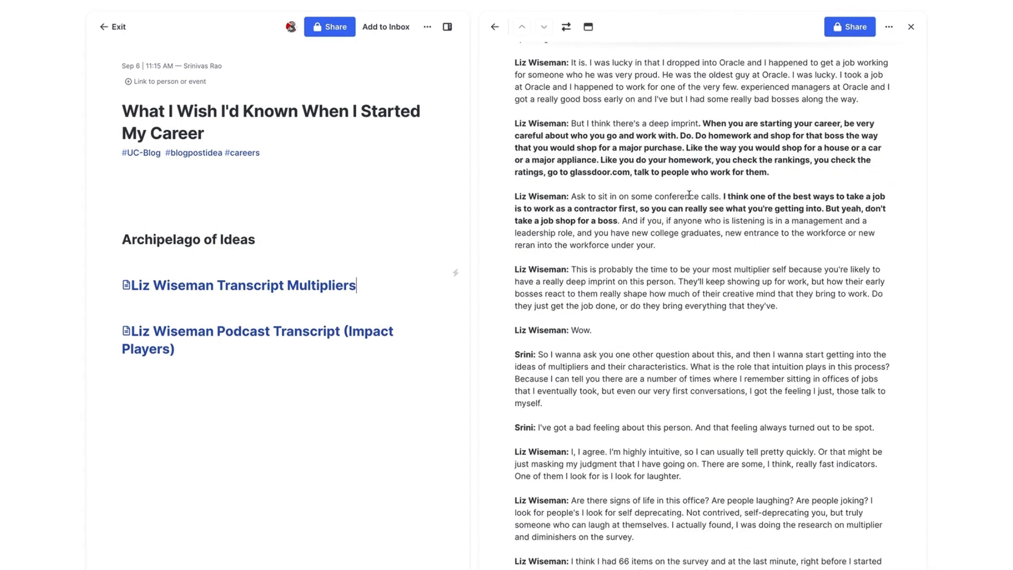
mouse_move(718, 133)
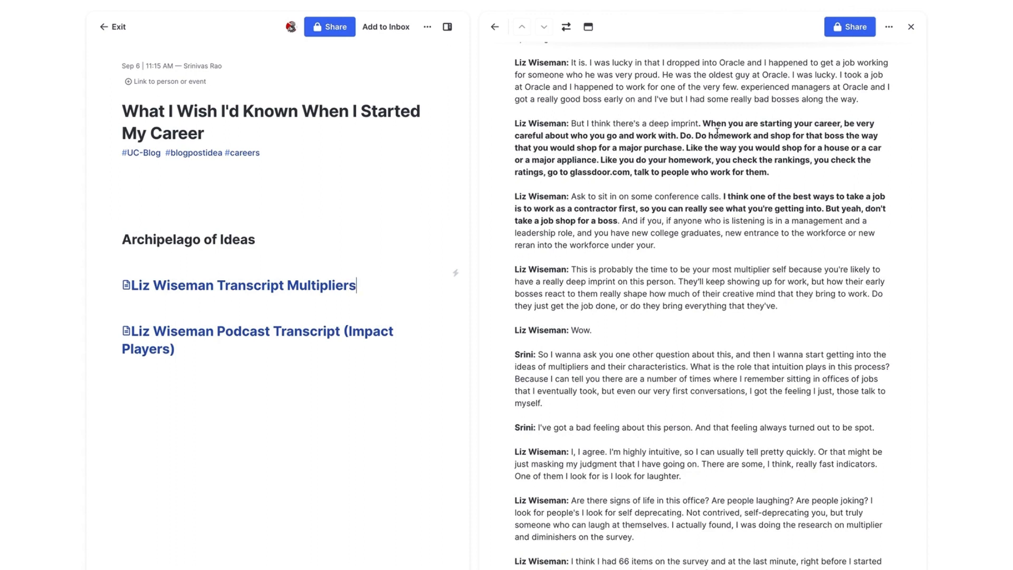
mouse_move(705, 128)
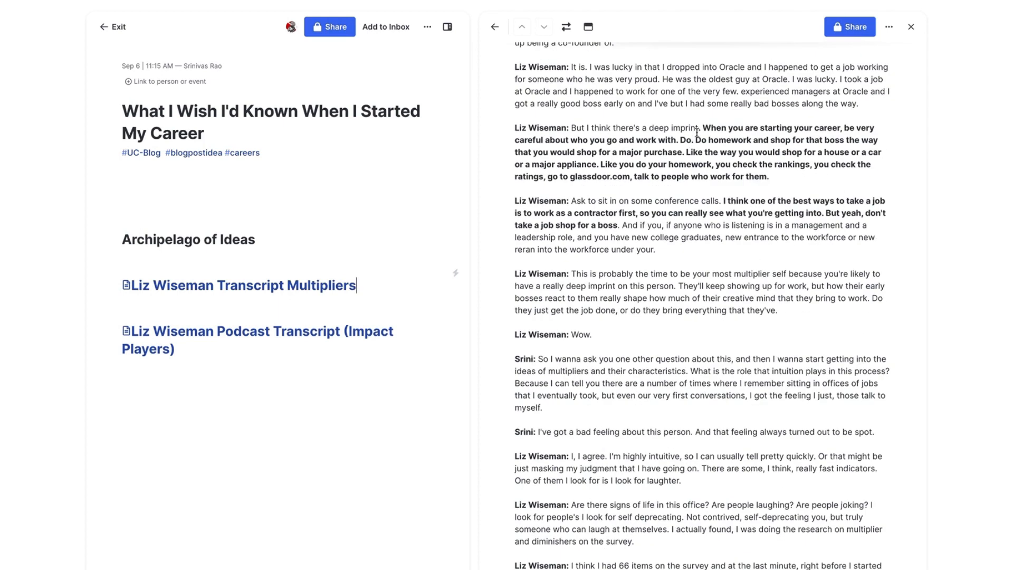
left_click_drag(704, 128, 769, 176)
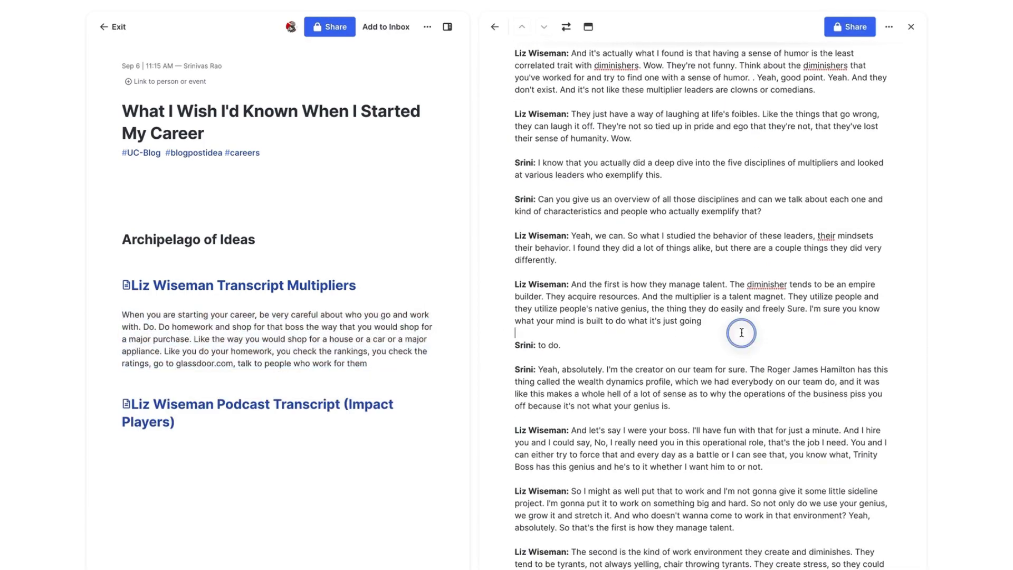
Add the 'take a job as a contractor first' quote below the Multipliers paragraph.
scroll("down", 3)
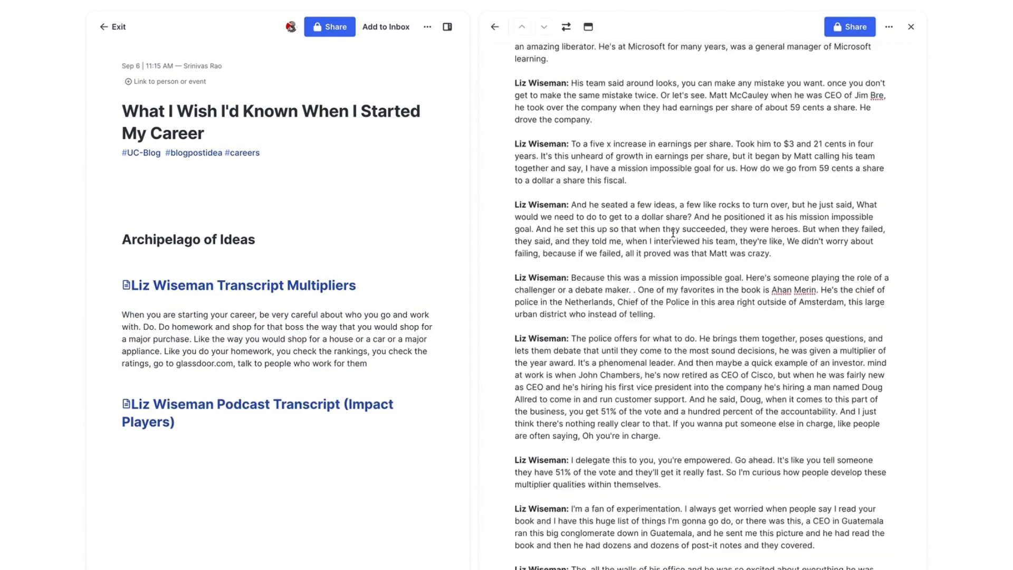
scroll("down", 3)
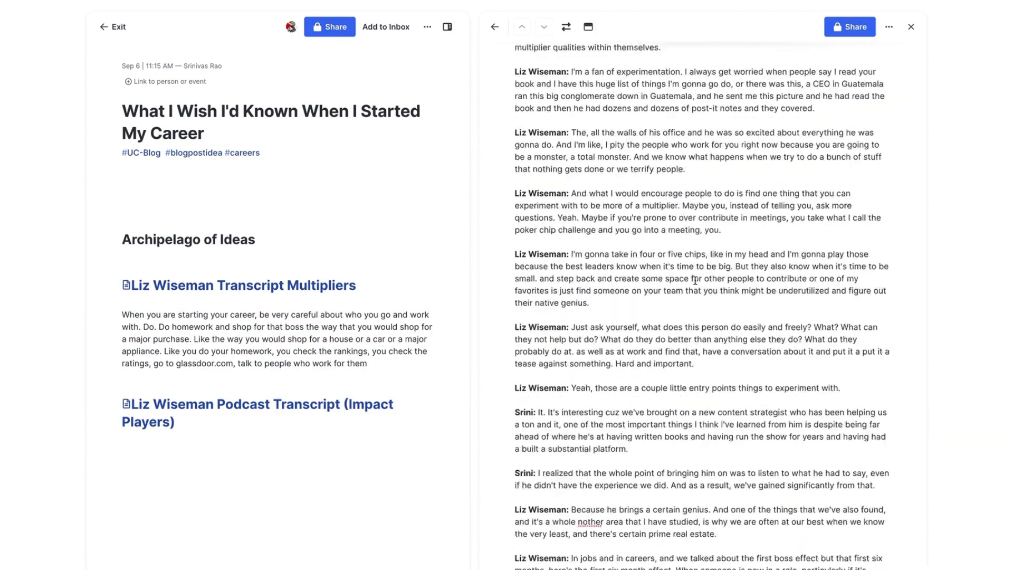
scroll("down", 3)
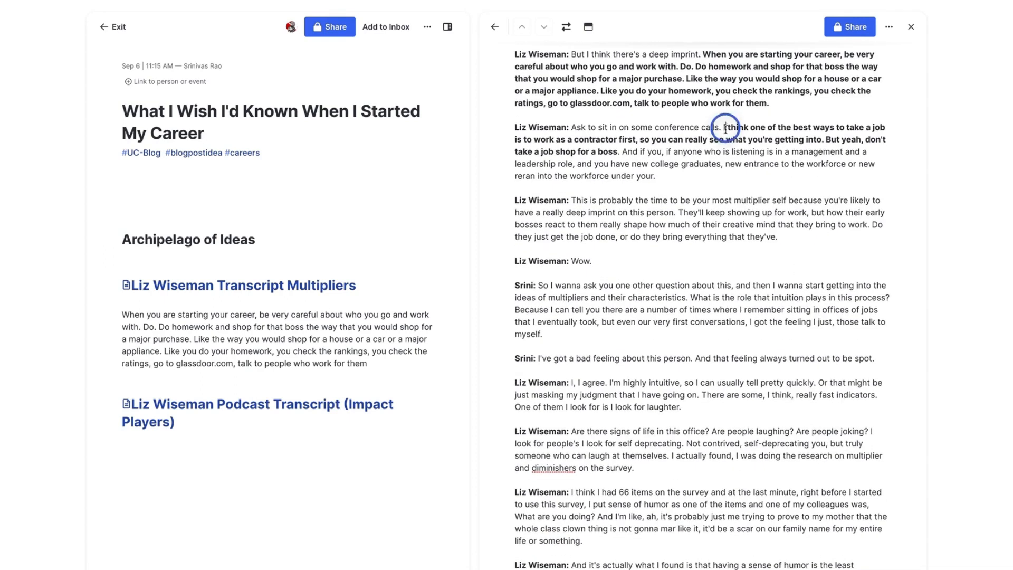
left_click_drag(722, 127, 615, 151)
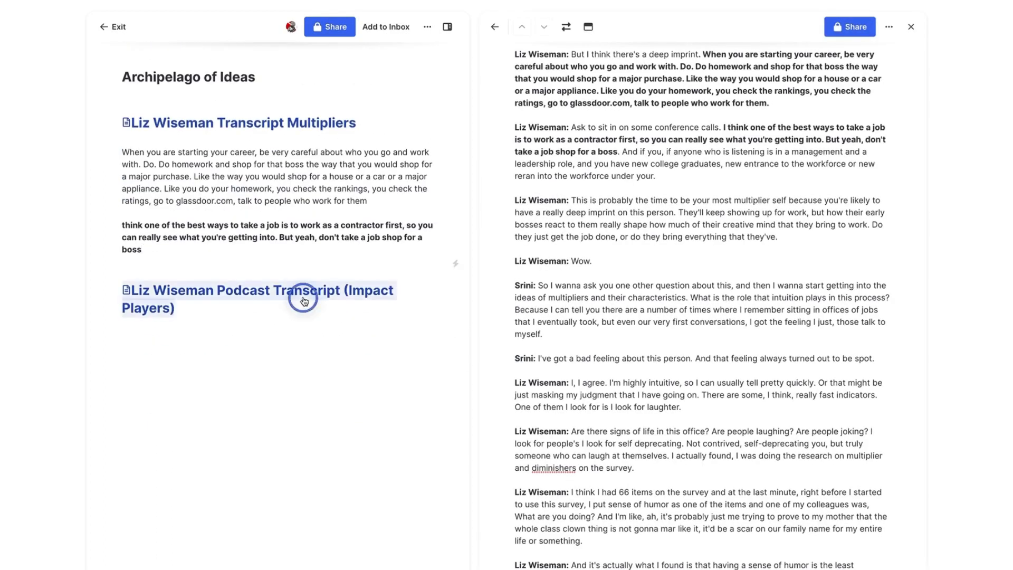
Add the quote about creating smart-team environments under the Podcast Transcript heading.
scroll("down", 3)
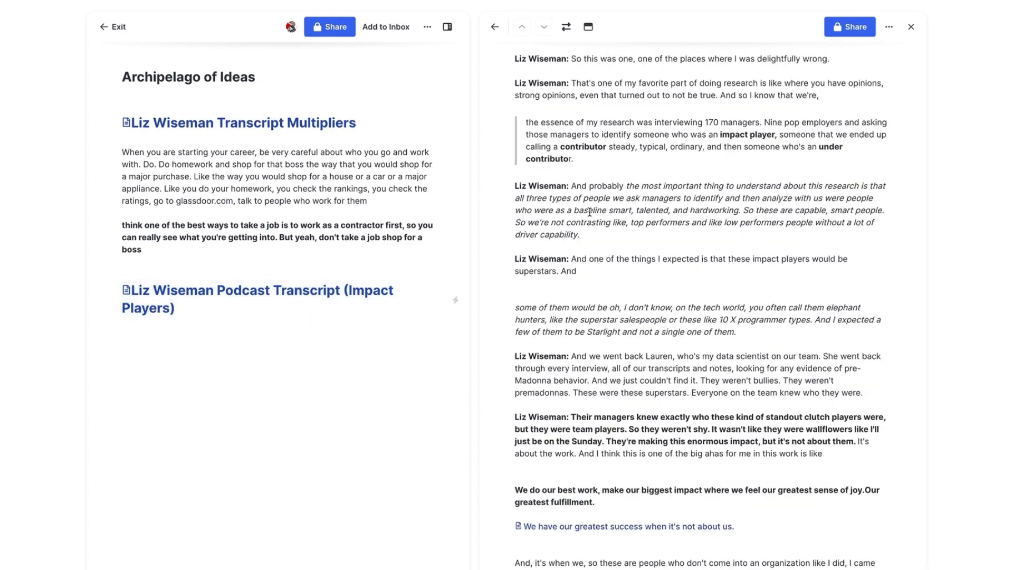
scroll("down", 3)
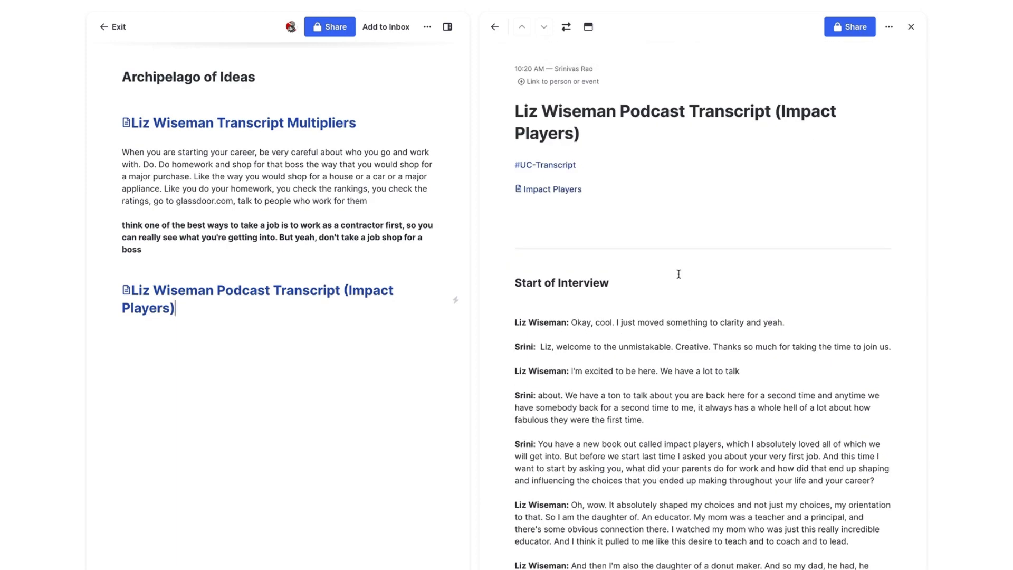
scroll("down", 3)
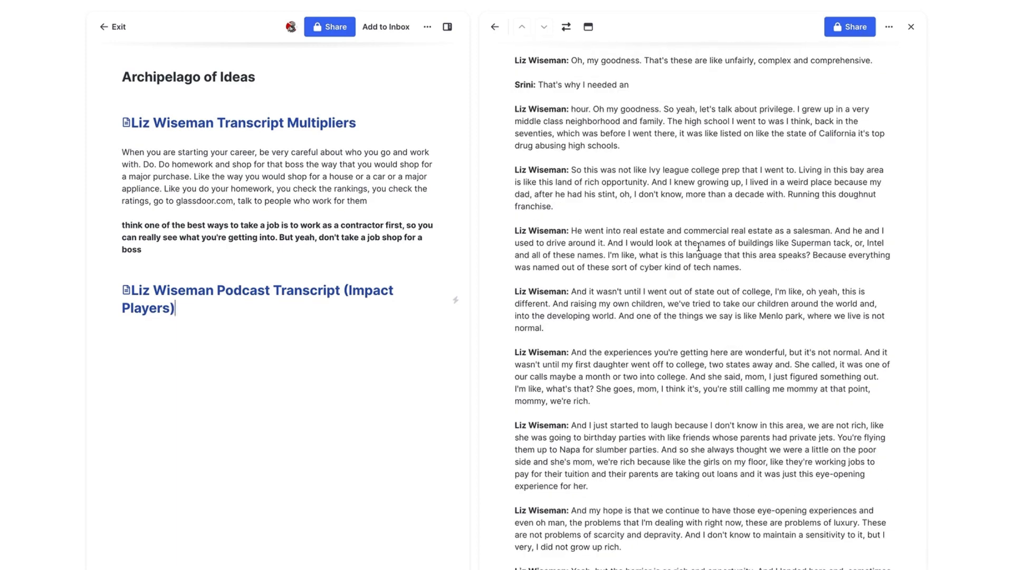
scroll("down", 3)
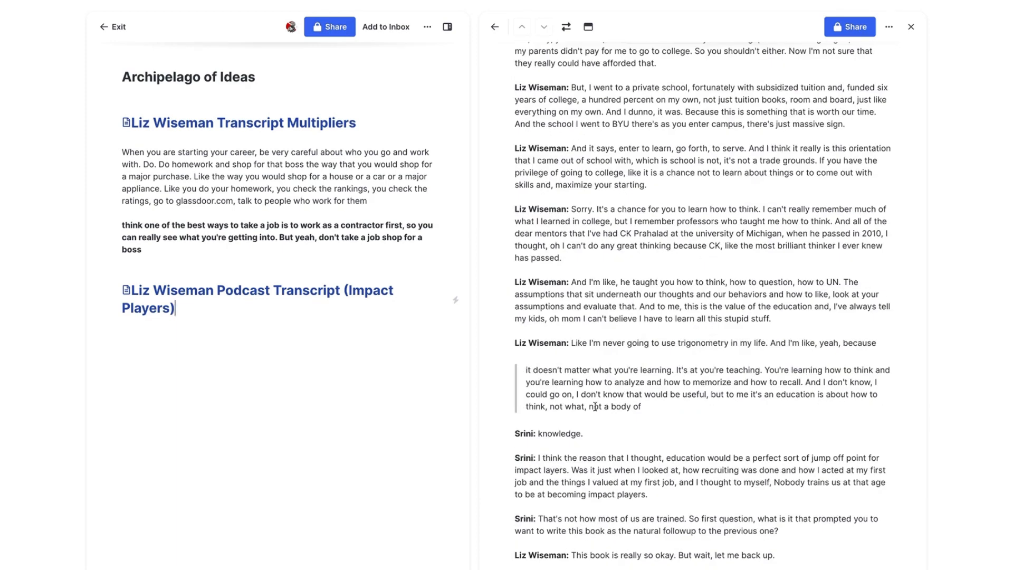
scroll("down", 3)
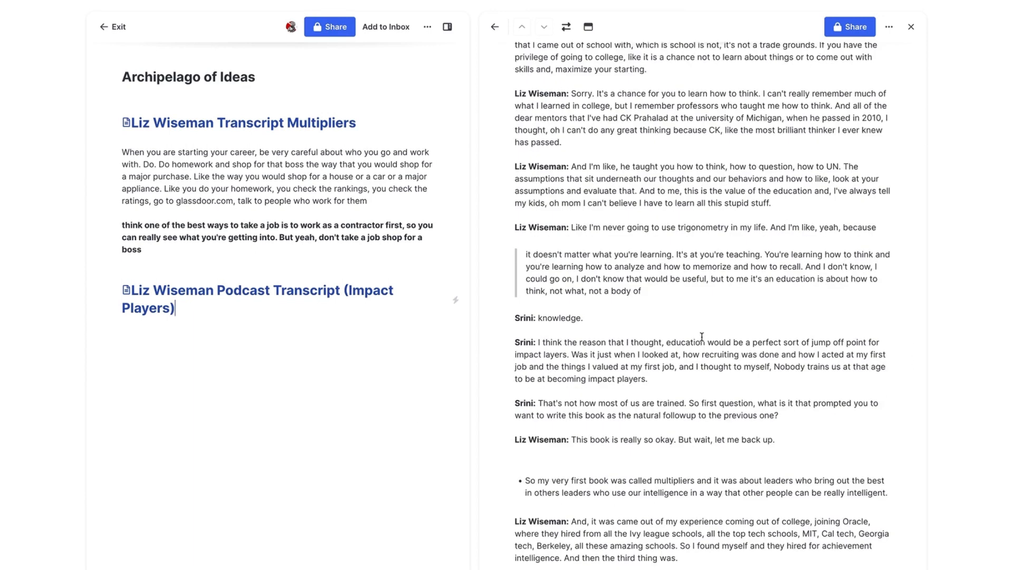
scroll("down", 3)
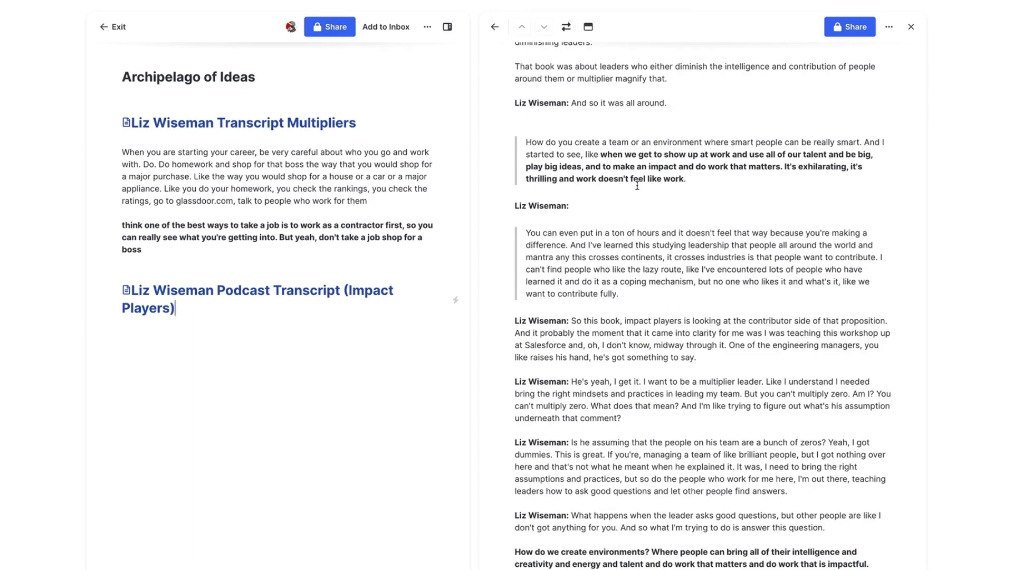
scroll("down", 3)
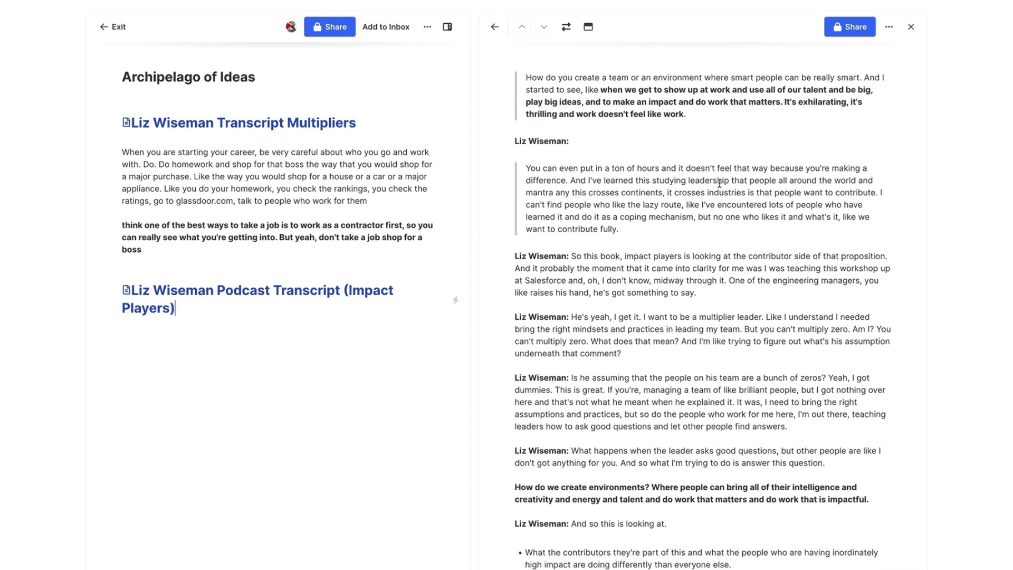
left_click_drag(526, 78, 687, 114)
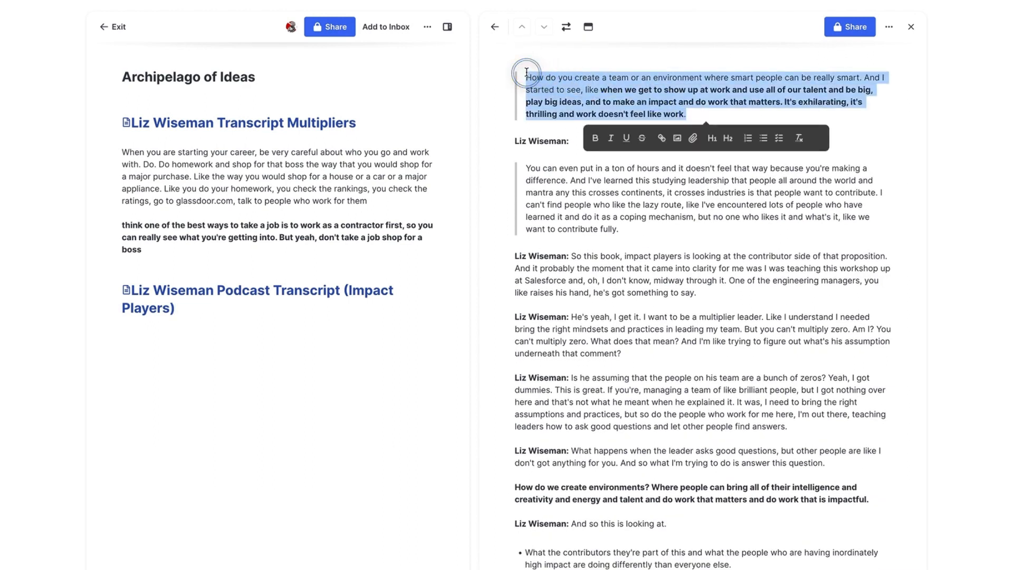
mouse_move(215, 334)
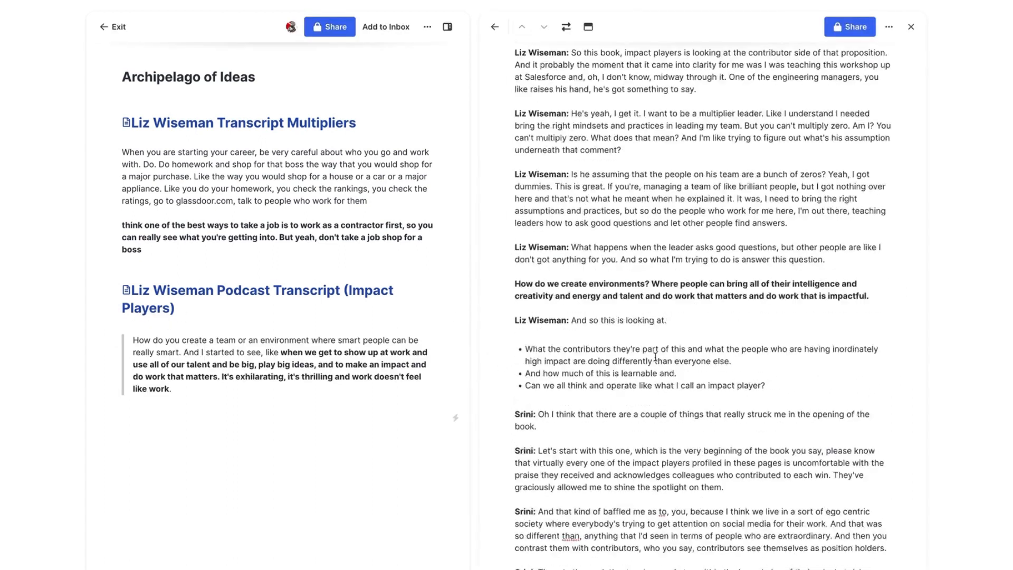
Add the serving-where-needed and not-waiting-to-initiate passages under the Podcast Transcript heading.
scroll("down", 3)
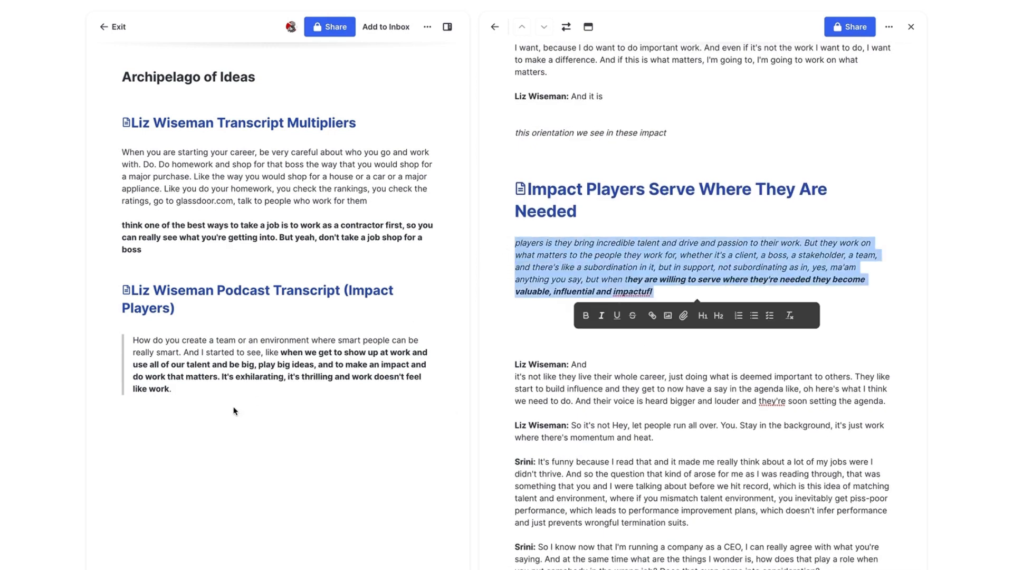
left_click(158, 405)
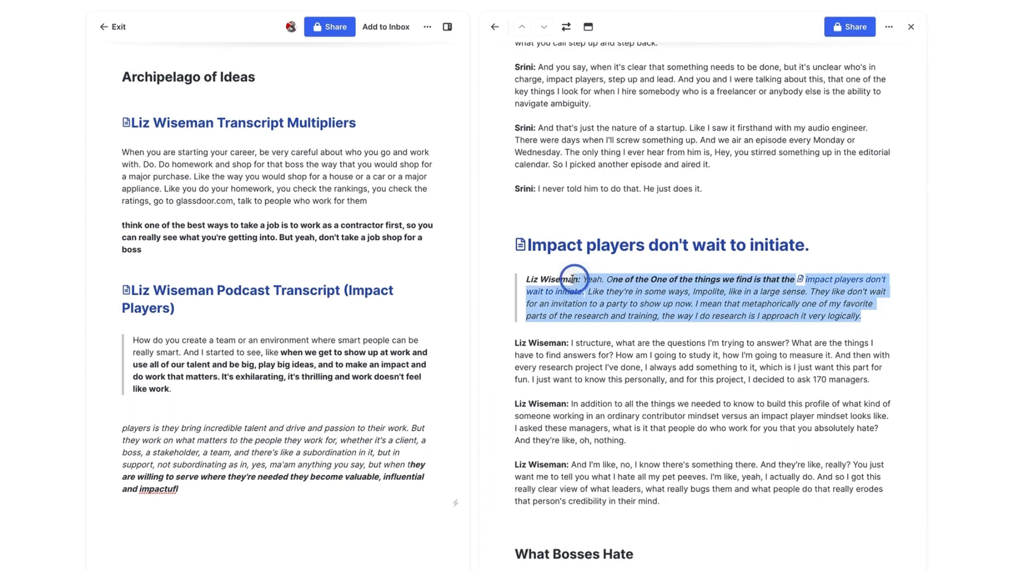
left_click(573, 278)
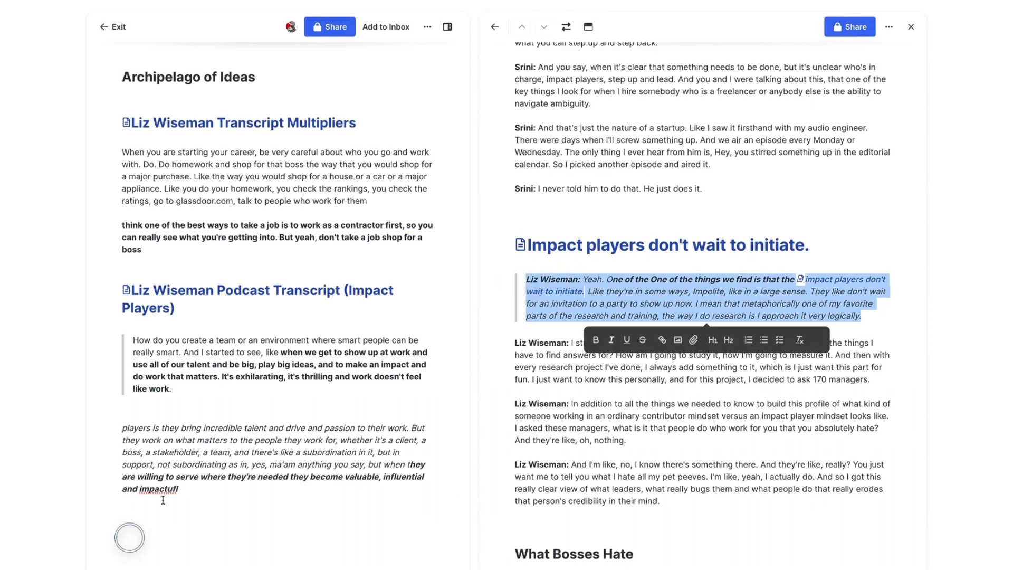
left_click(180, 491)
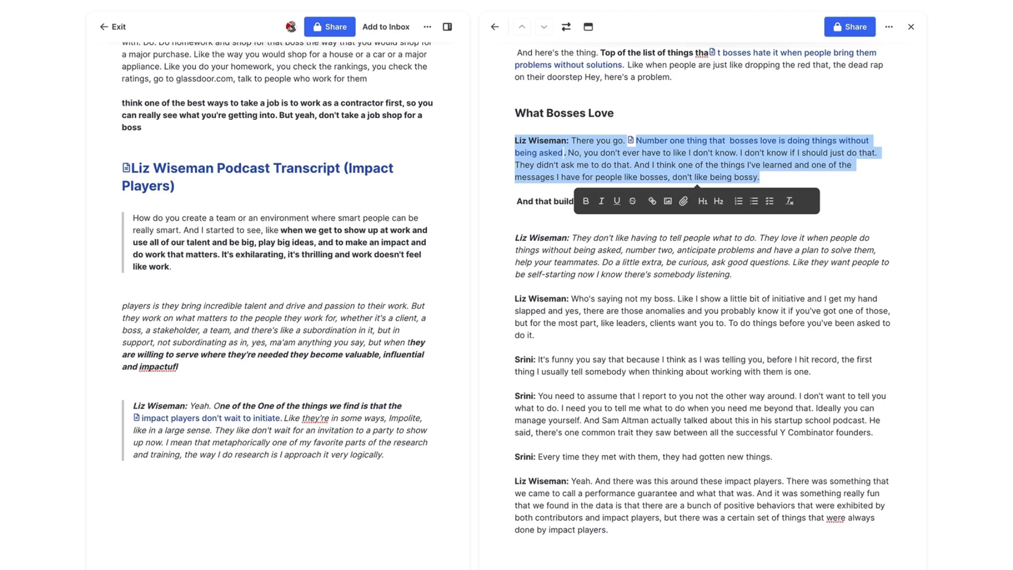
mouse_move(180, 501)
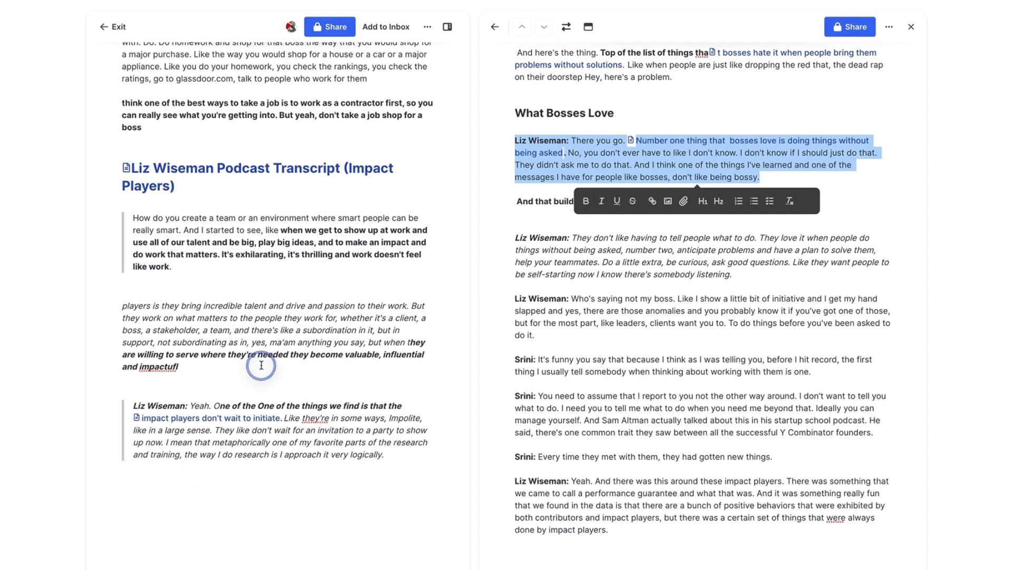
mouse_move(384, 459)
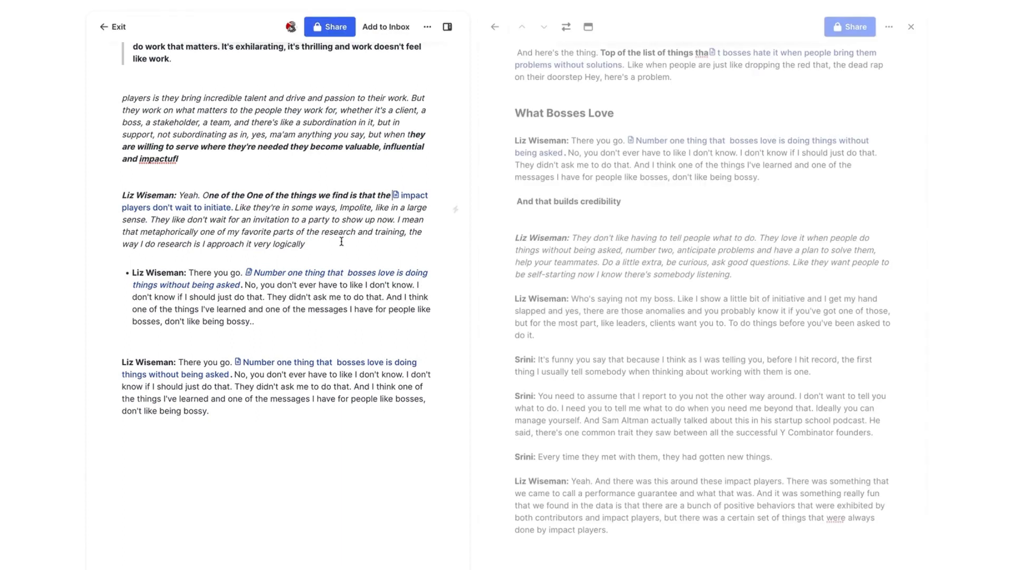
Close the side transcript and format the Multipliers quotes, including contractor-first, as bulleted points.
left_click_drag(121, 97, 177, 158)
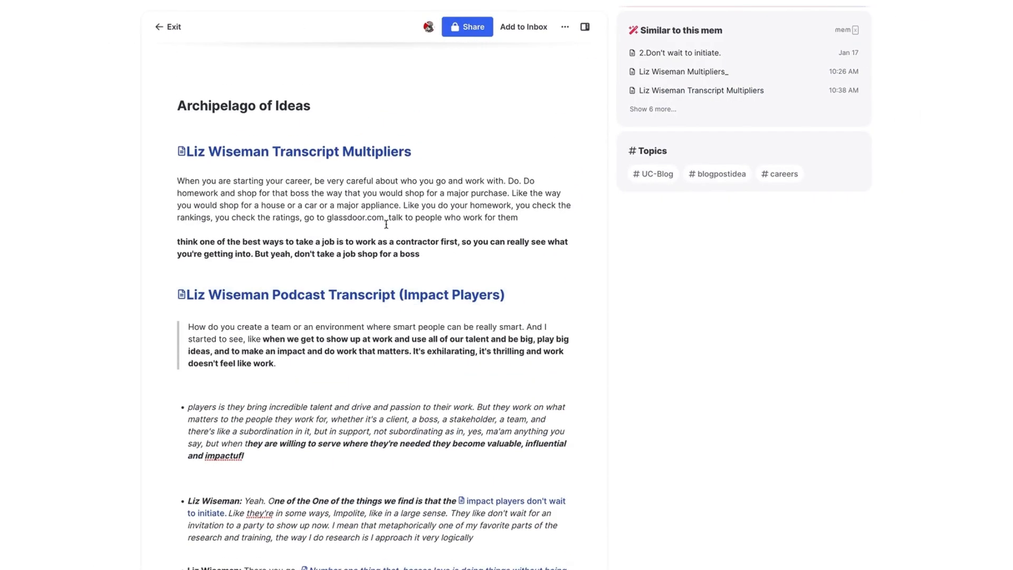
mouse_move(540, 220)
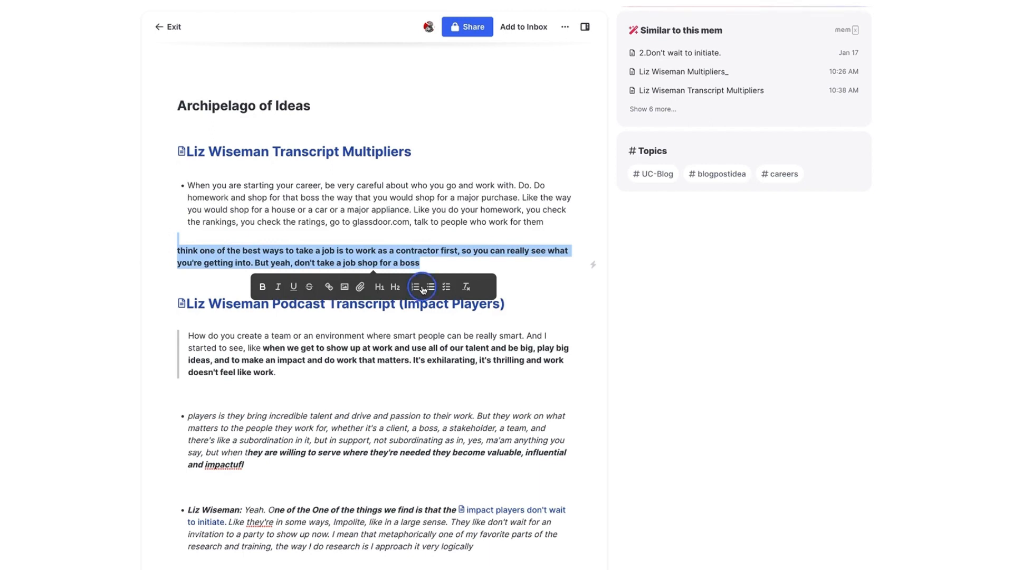
left_click(423, 287)
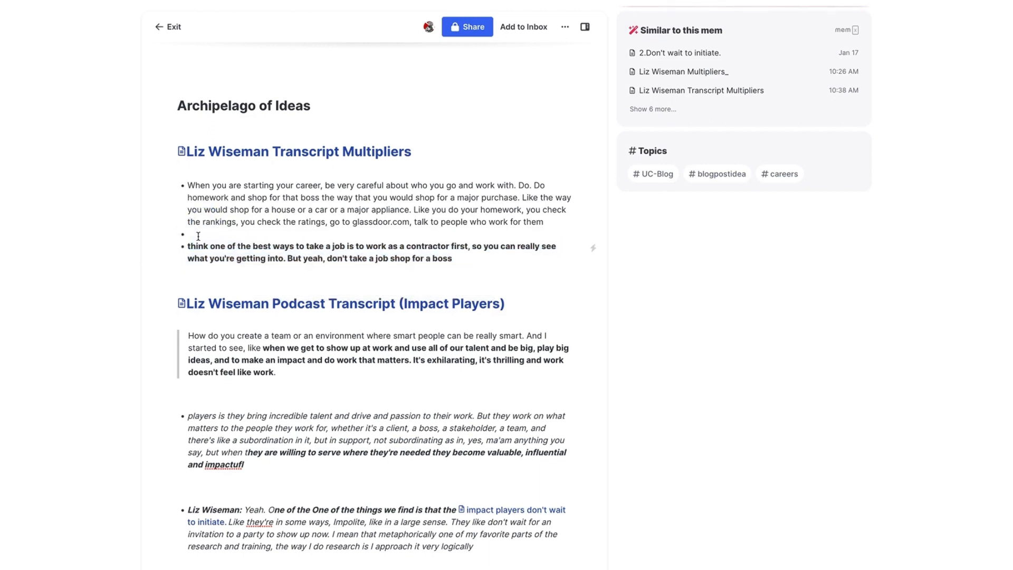
scroll("down", 3)
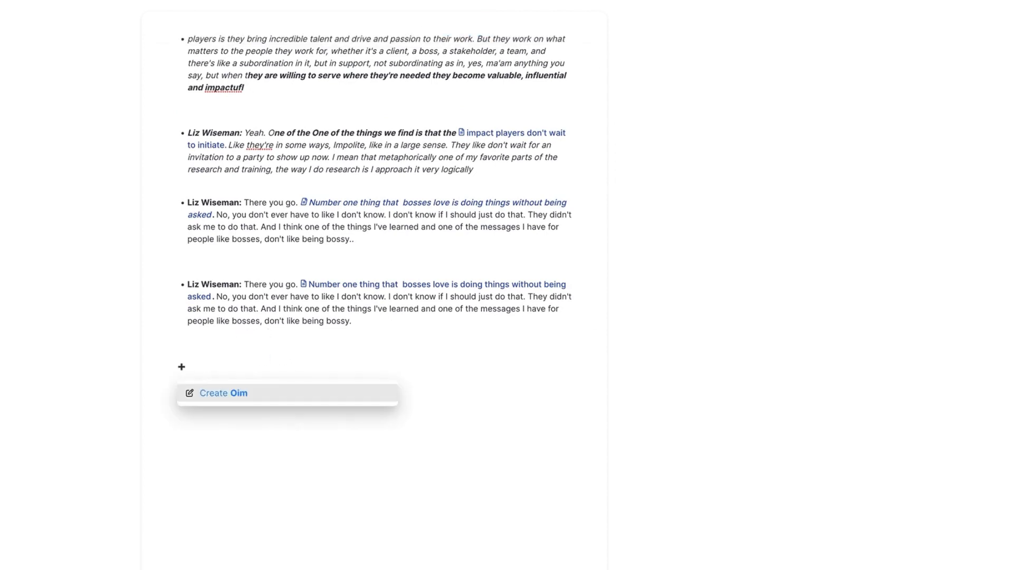
Link the Impact Players book note and paste its opportunity-lens highlight under the Impact Players heading.
left_click(216, 392)
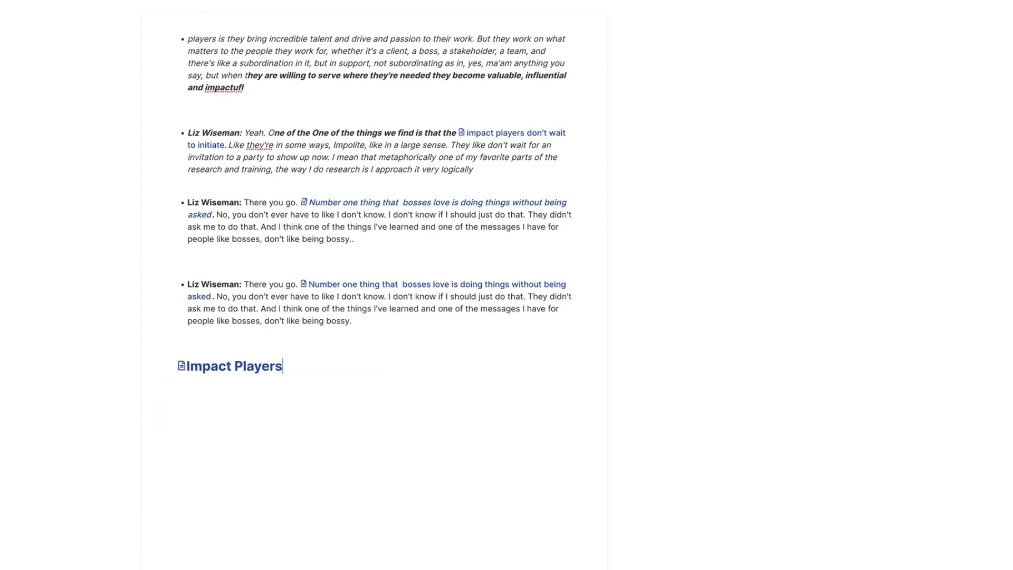
left_click(230, 365)
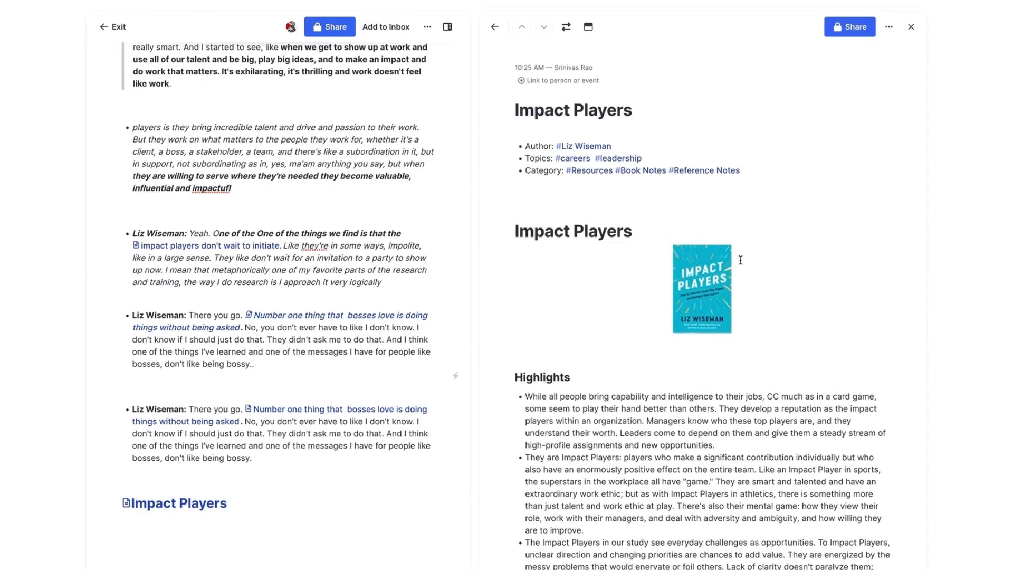
scroll("down", 3)
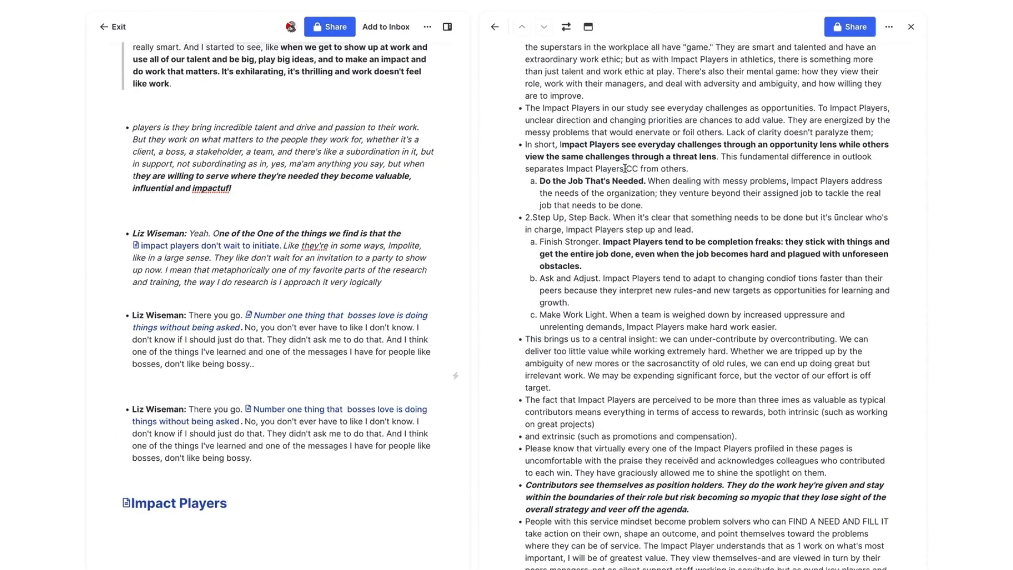
left_click_drag(575, 145, 707, 156)
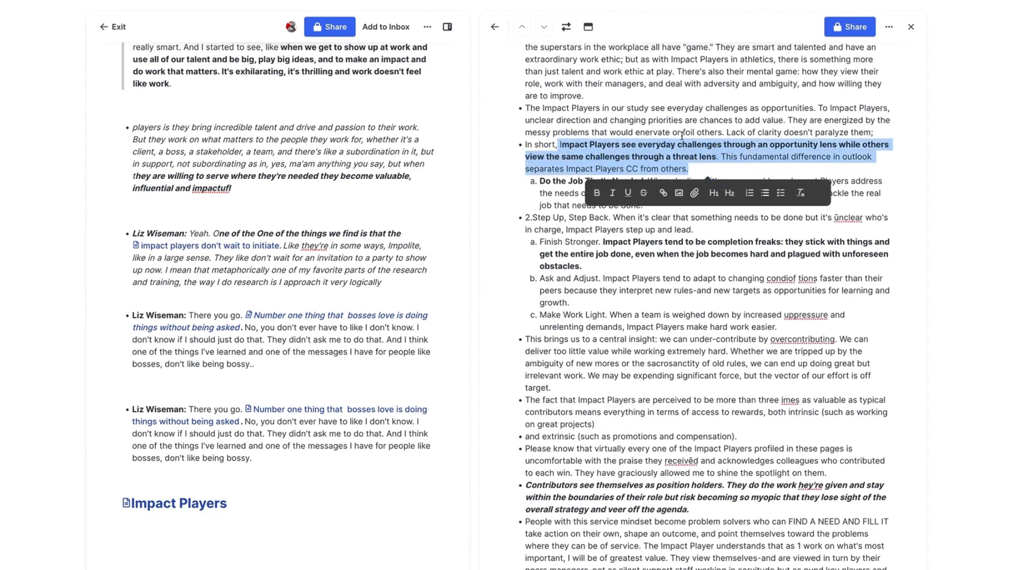
left_click(177, 542)
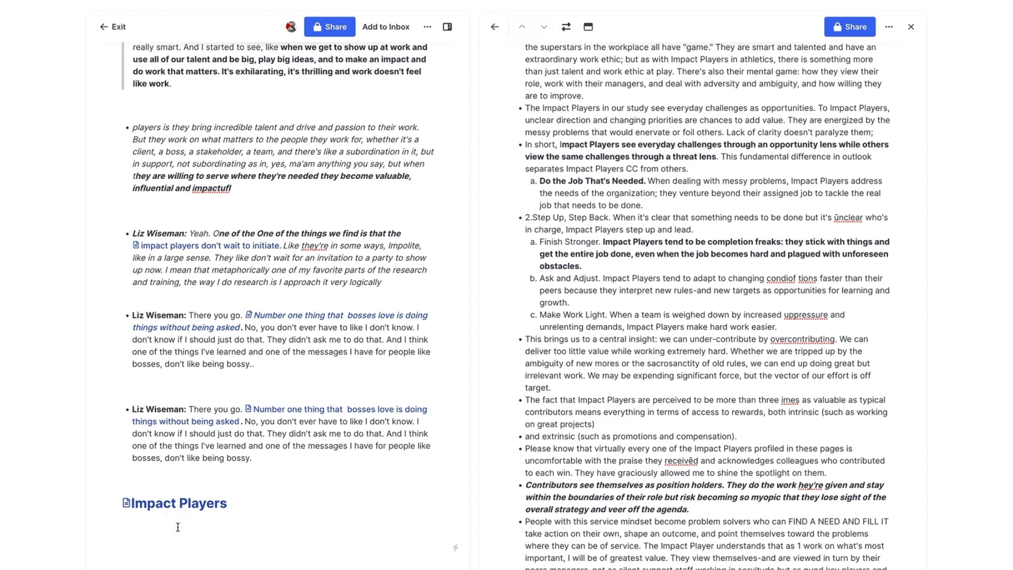
Copy the quote about contributors seeking guidance from the Impact Players highlights into the note.
scroll("down", 3)
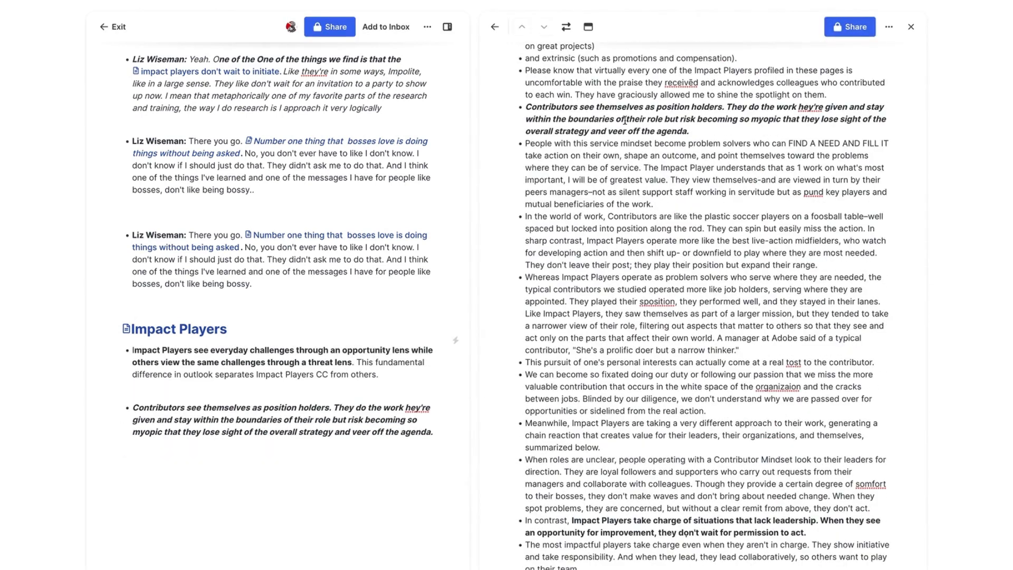
scroll("down", 3)
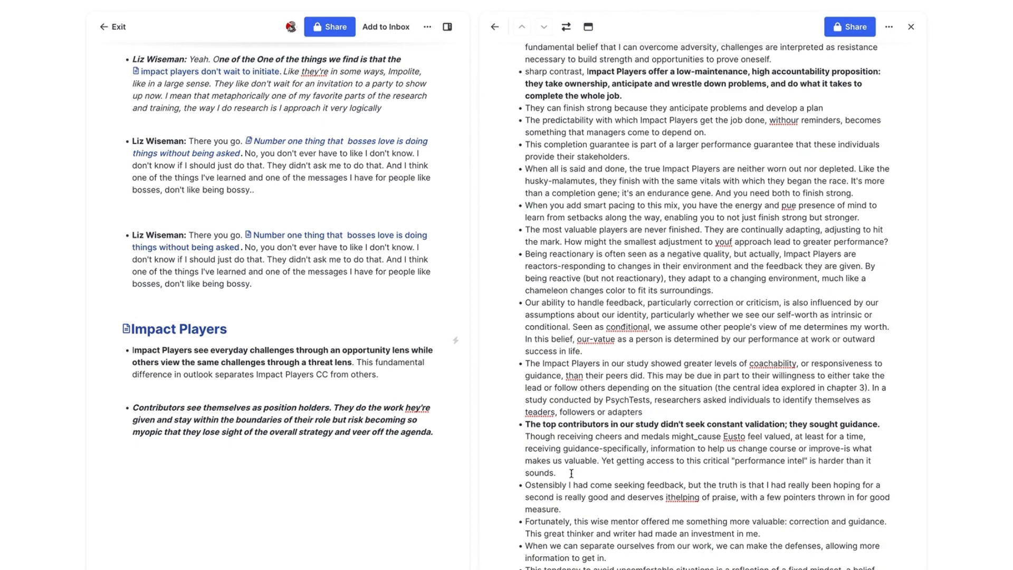
left_click_drag(523, 436, 585, 436)
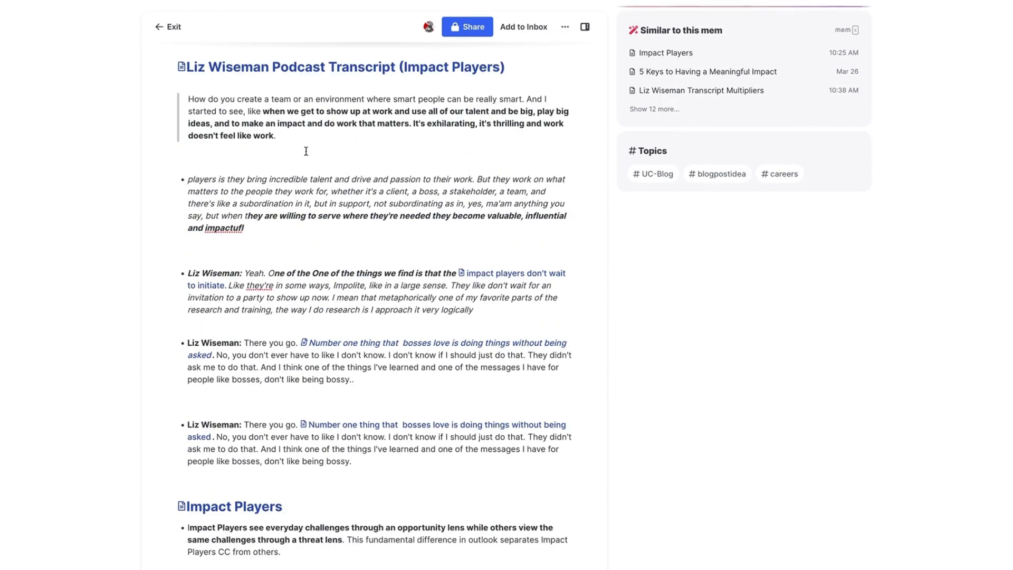
Insert a link to the Impact Players Adapt and Learn mem at the bottom of the career note.
scroll("down", 3)
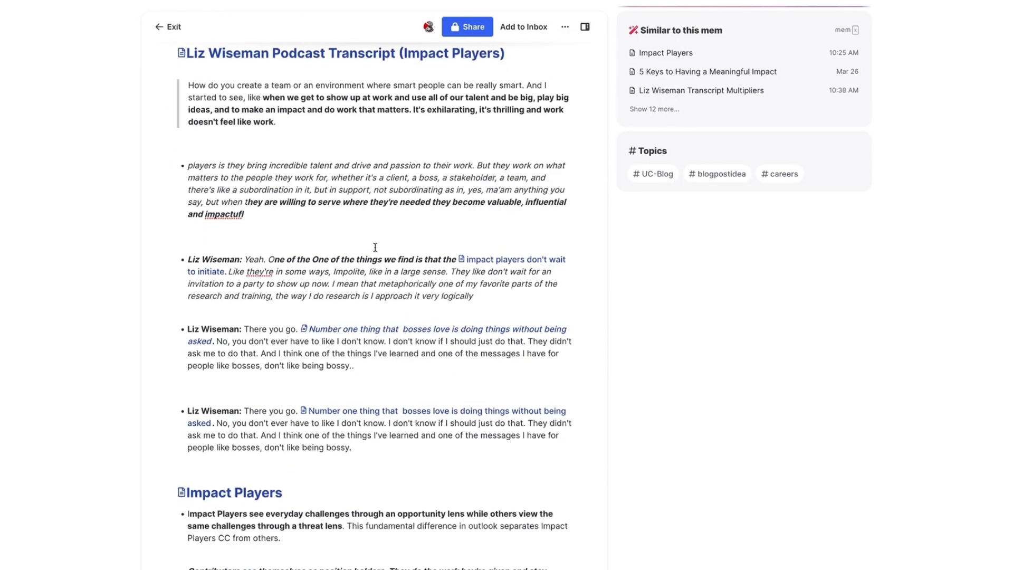
scroll("down", 3)
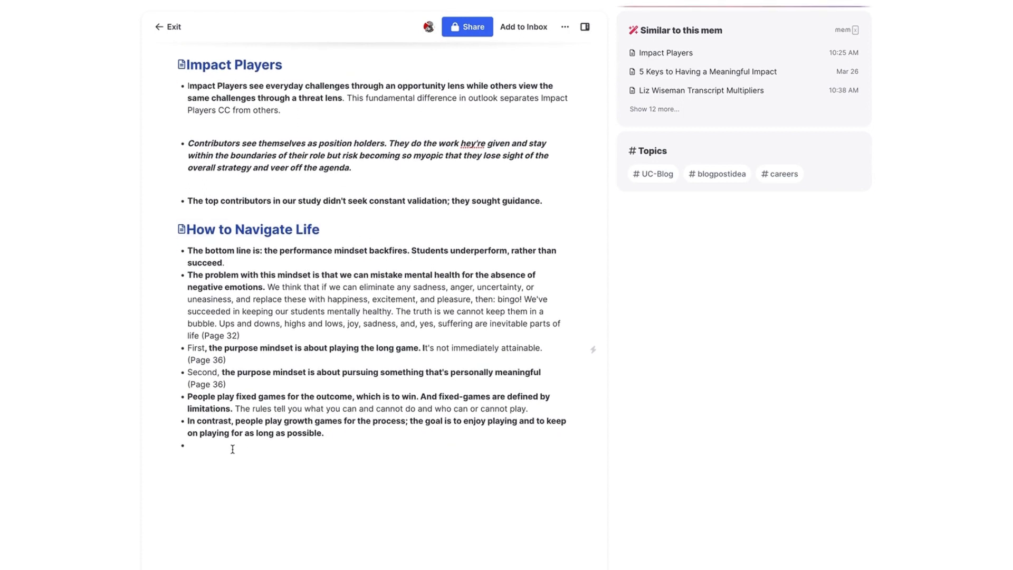
type("+impact")
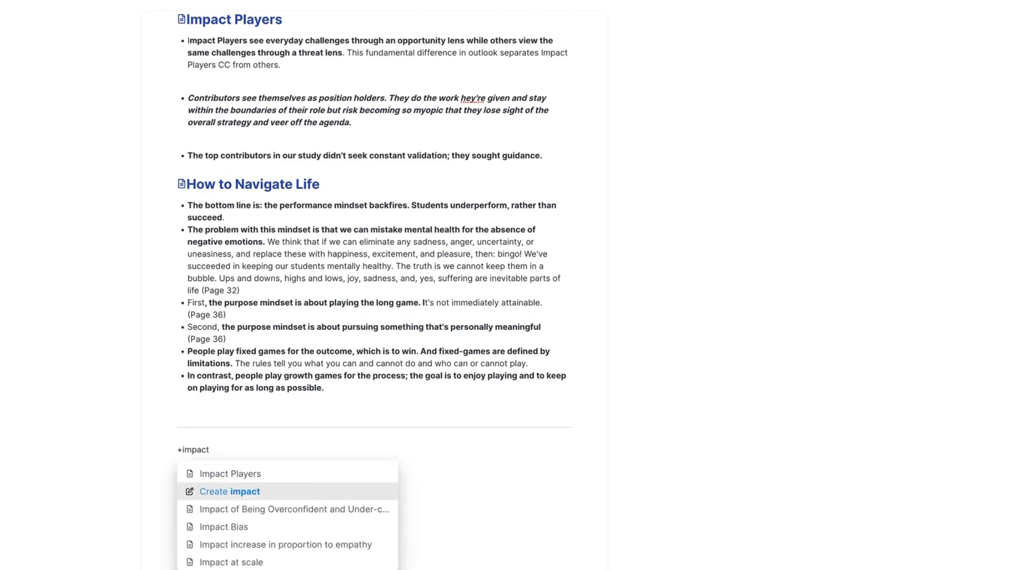
type("p")
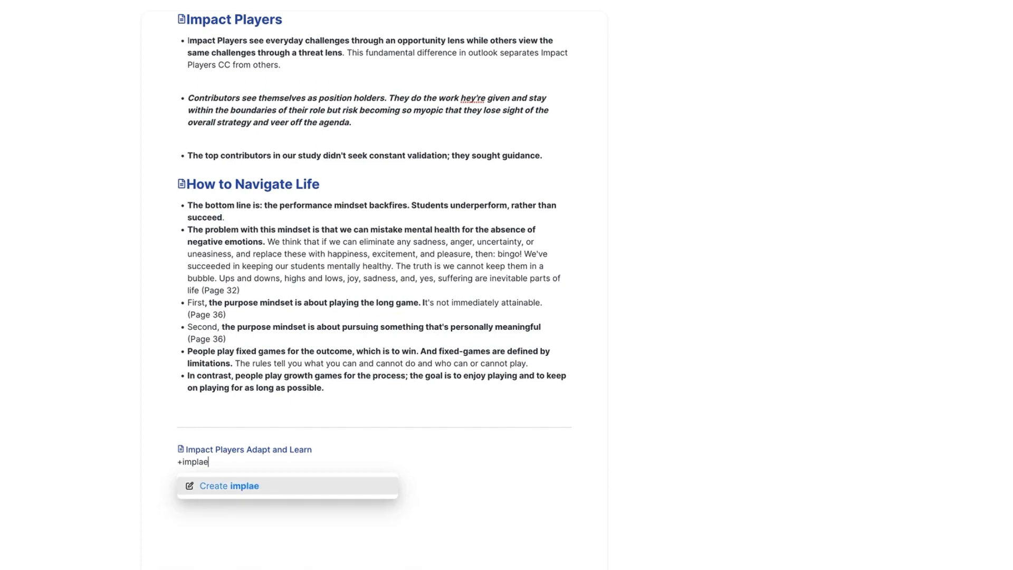
type("impact players think about the whole race")
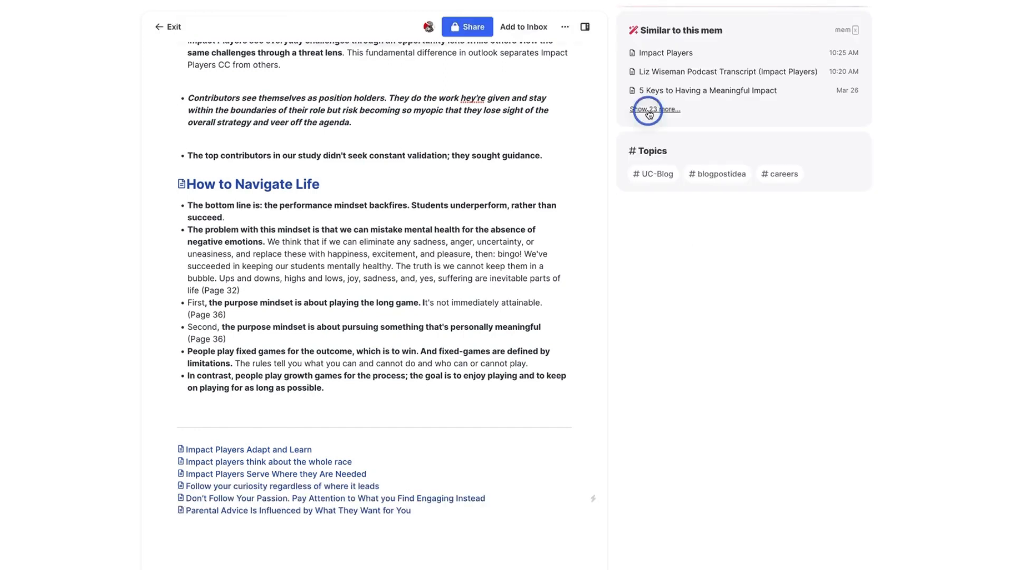
left_click(649, 108)
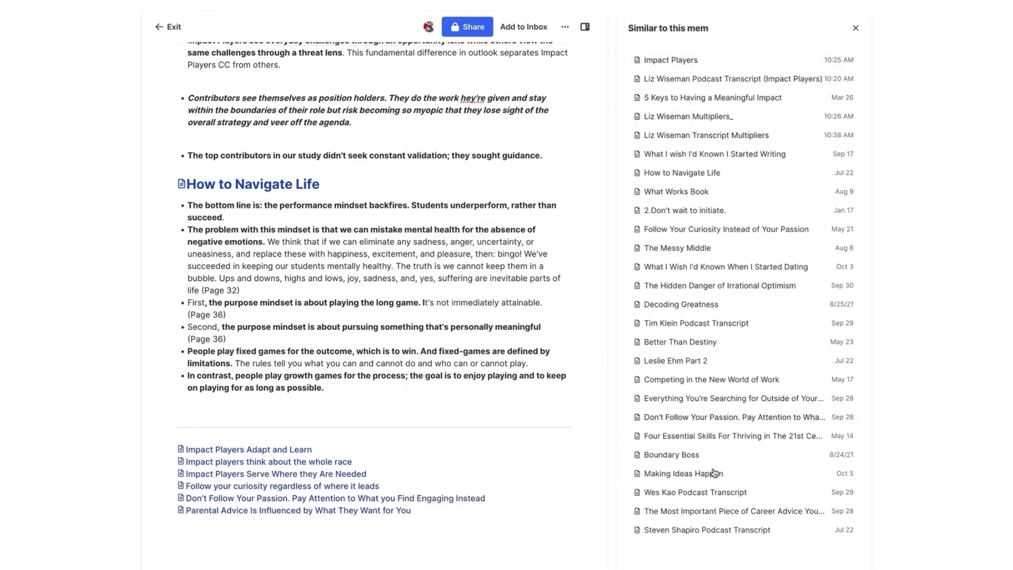
scroll("down", 3)
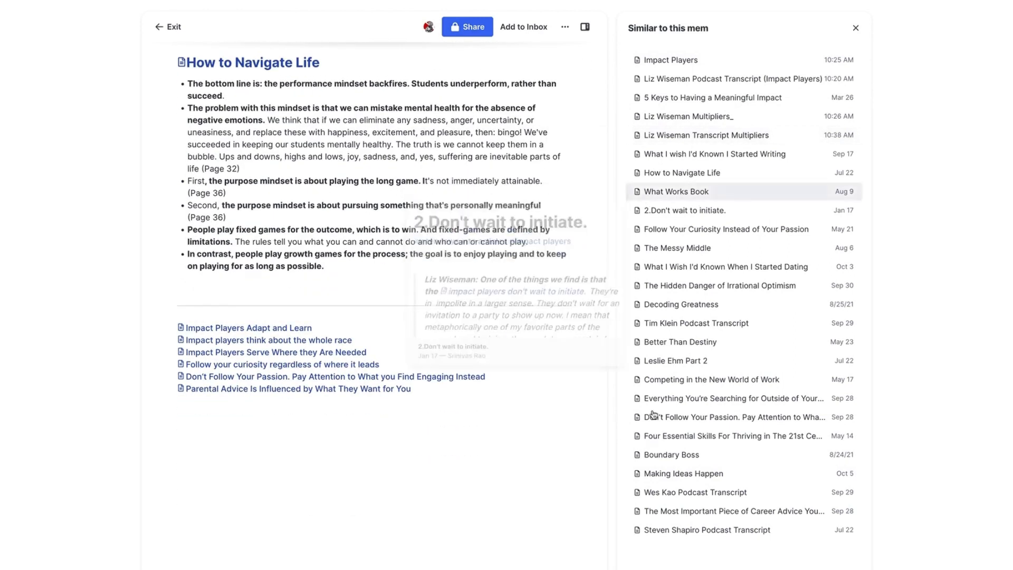
mouse_move(667, 245)
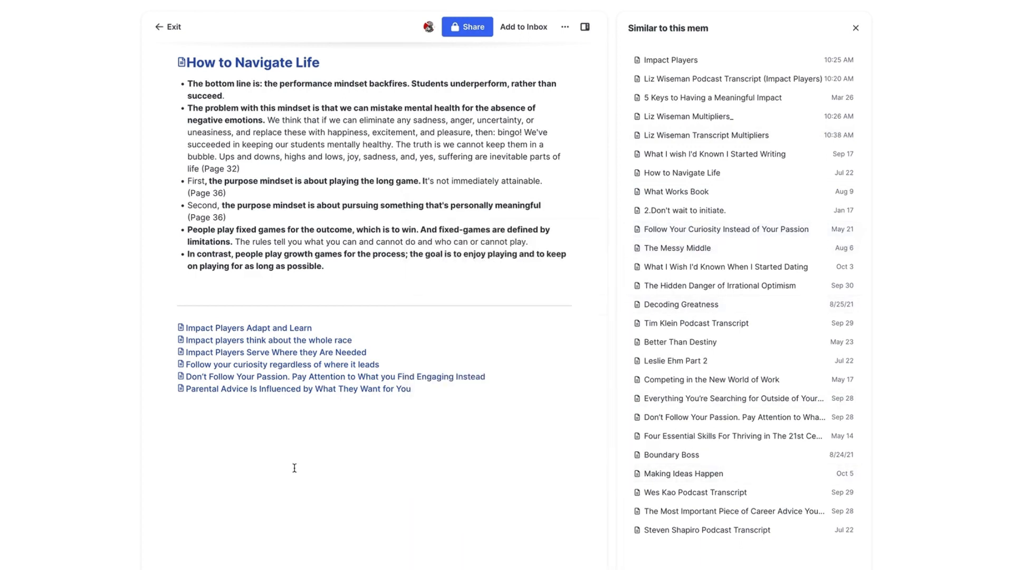
mouse_move(411, 487)
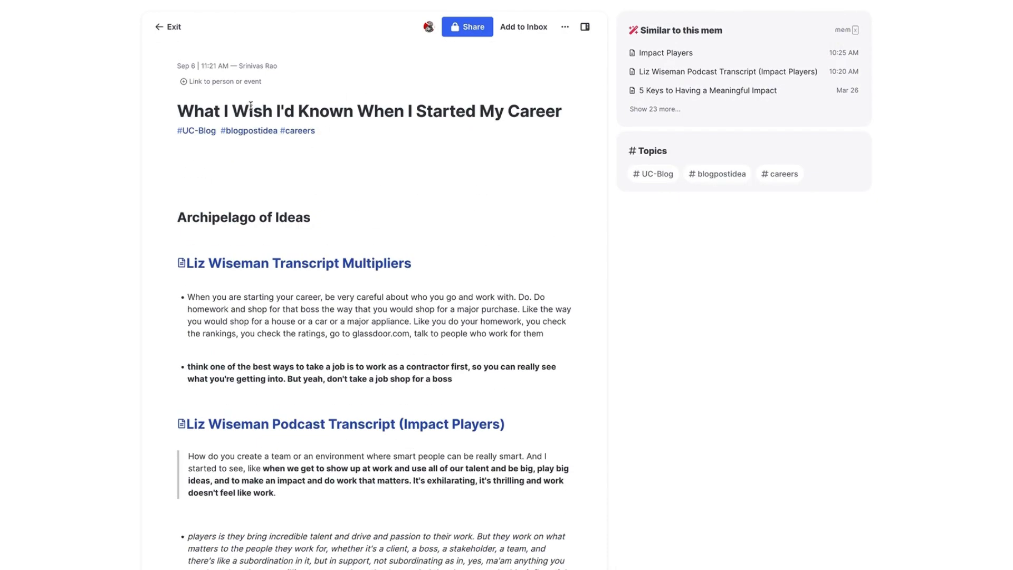
mouse_move(764, 177)
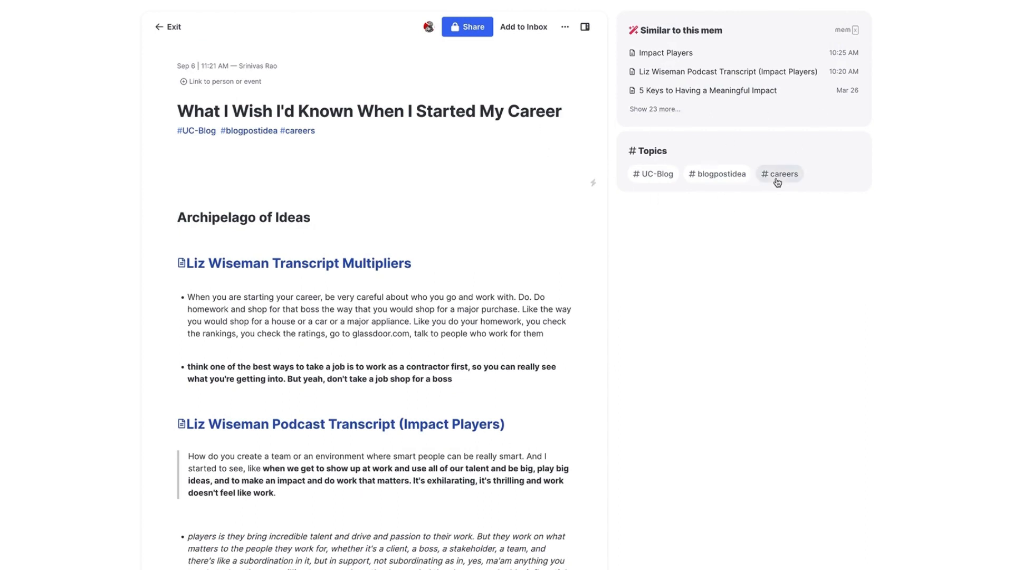
left_click(780, 173)
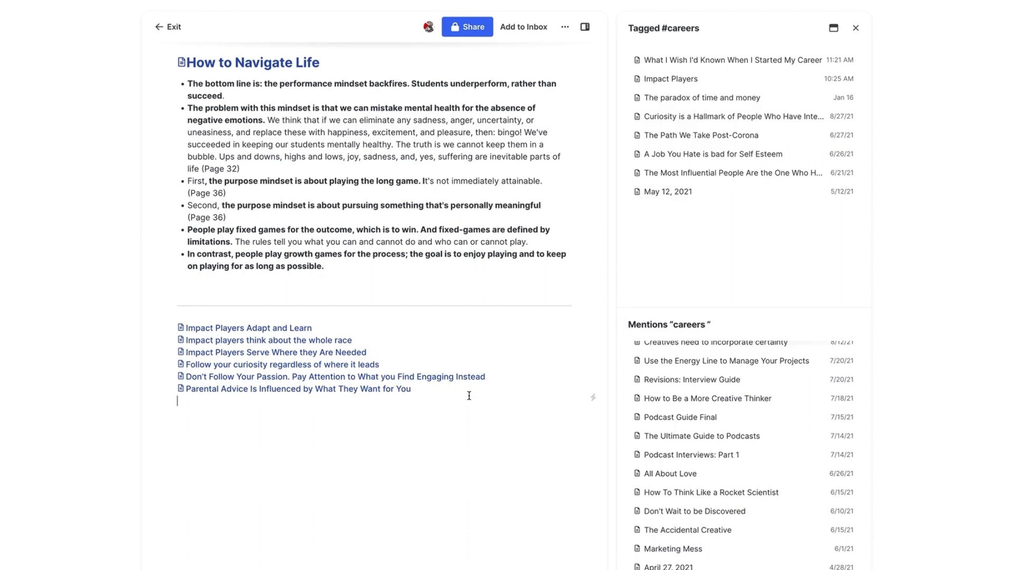
left_click(732, 59)
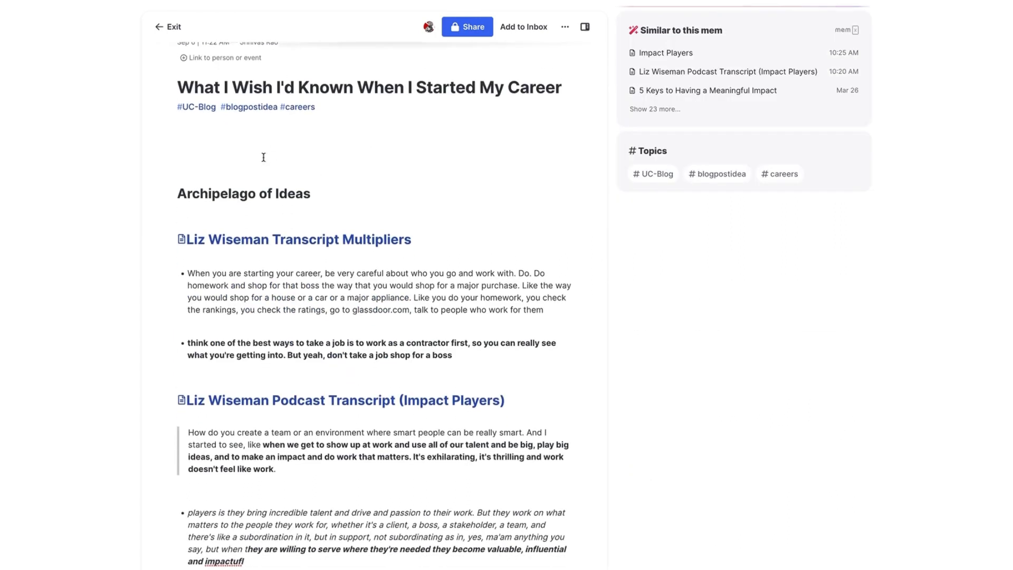
Add the Curiosity is a Hallmark of People Who Have Interesting Careers link to the related notes list.
scroll("down", 3)
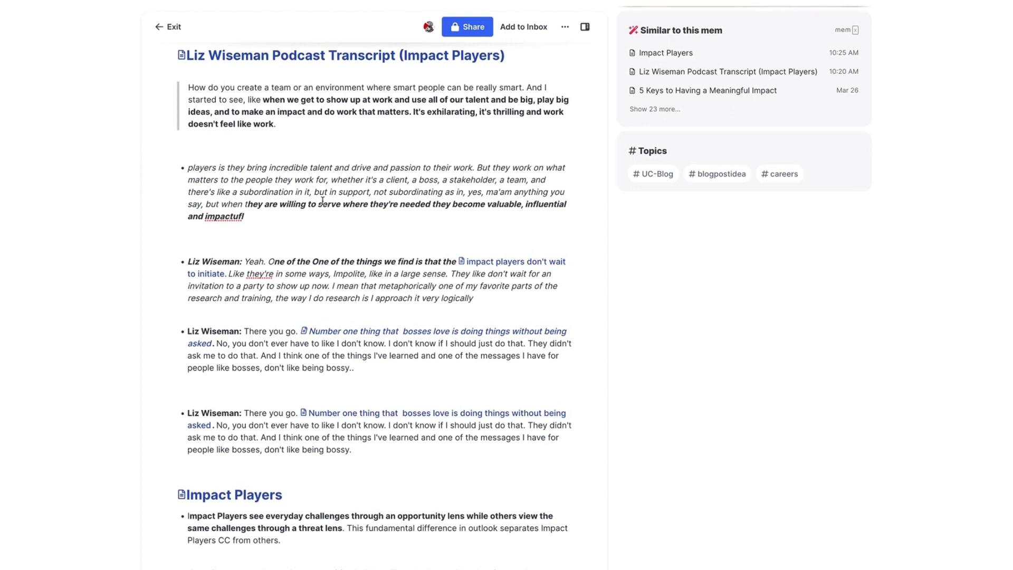
scroll("down", 3)
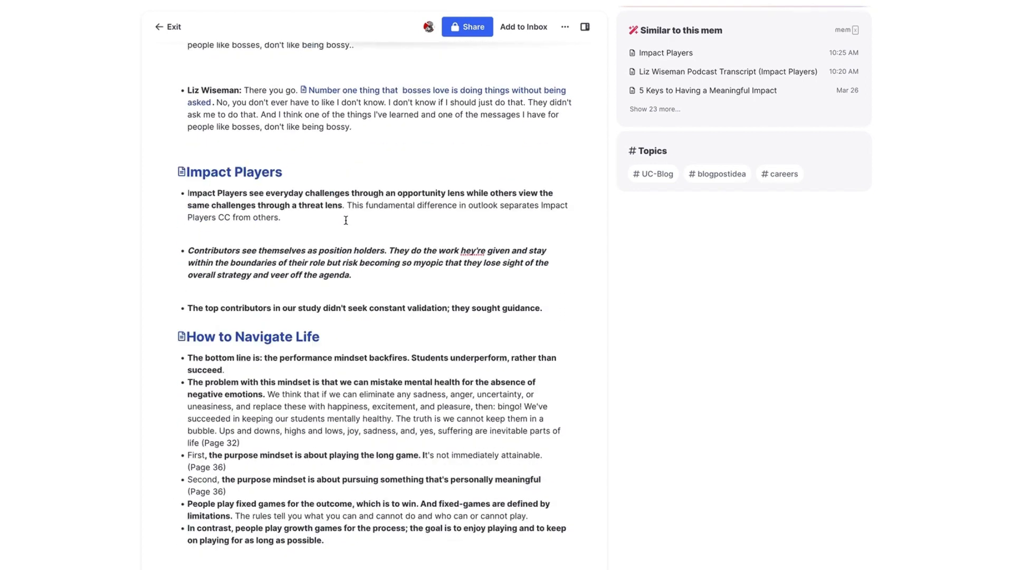
scroll("down", 3)
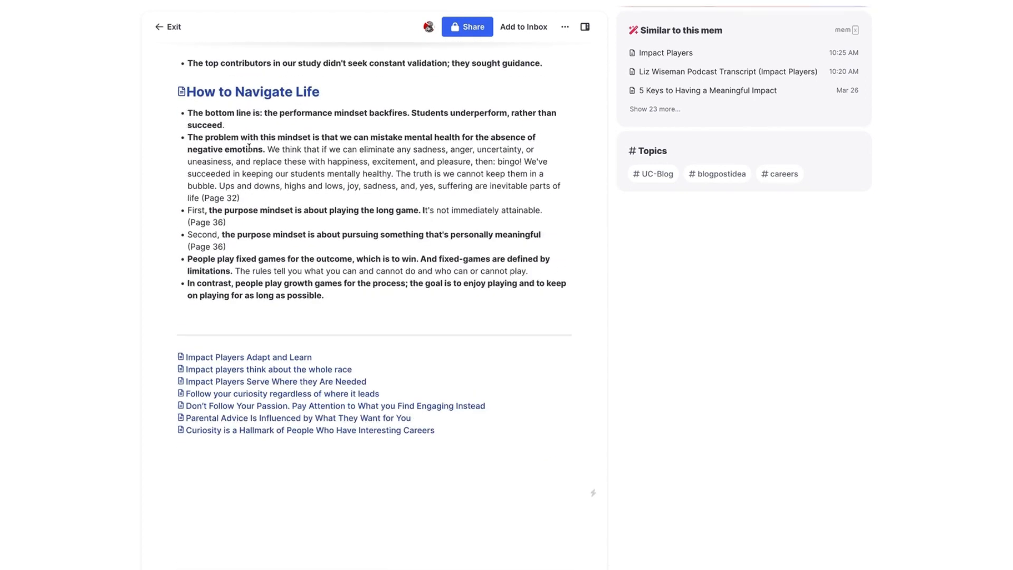
scroll("down", 3)
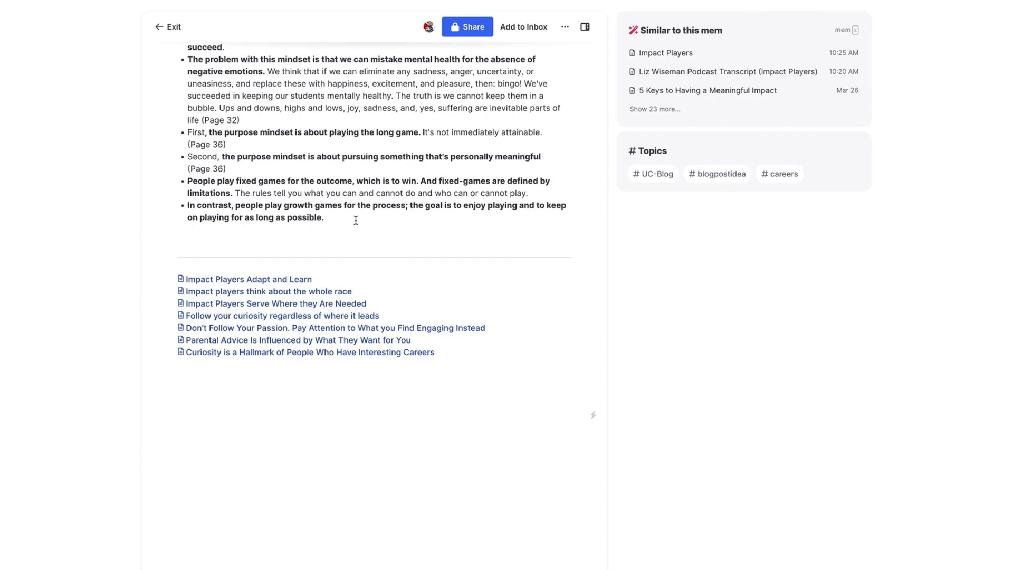
mouse_move(361, 200)
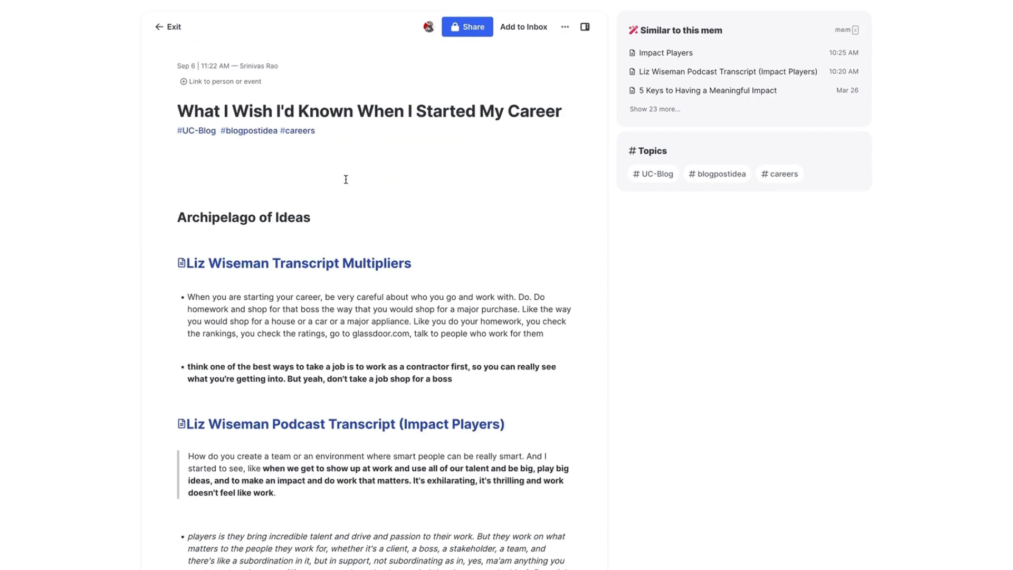
mouse_move(310, 221)
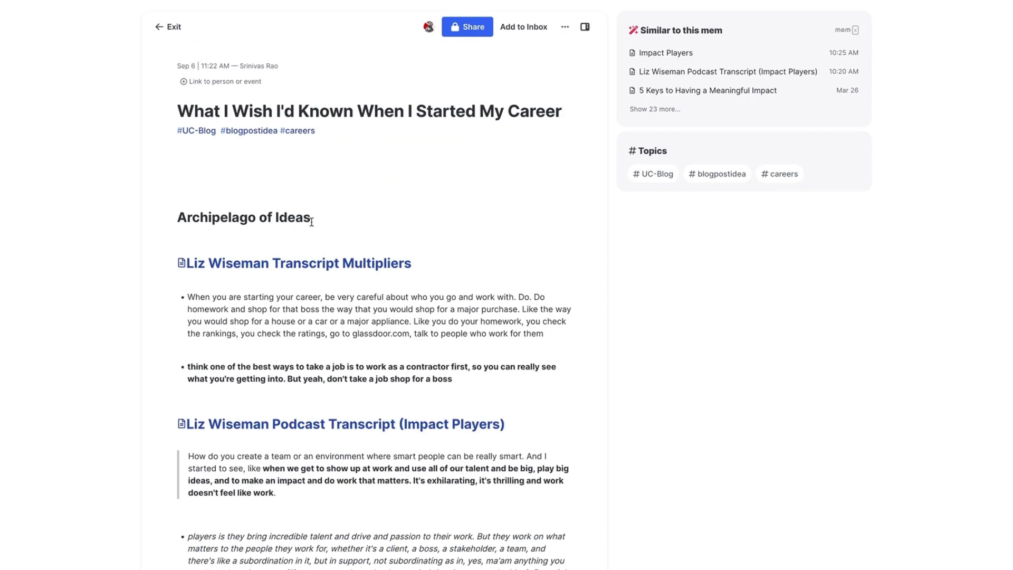